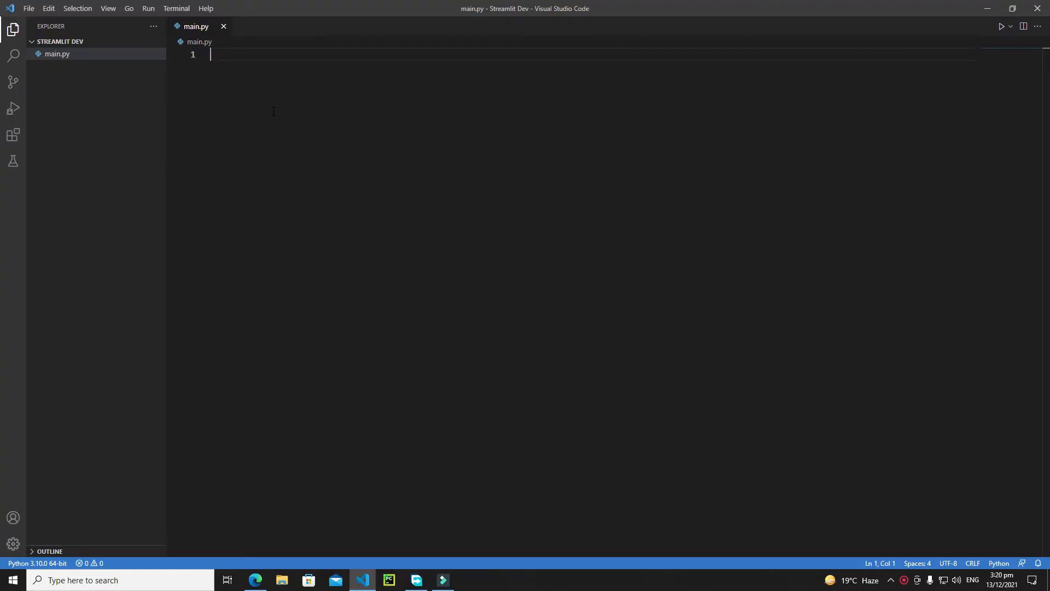
Write 'import streamlit as st' on line 1 of main.py and leave blank lines below it
type("i")
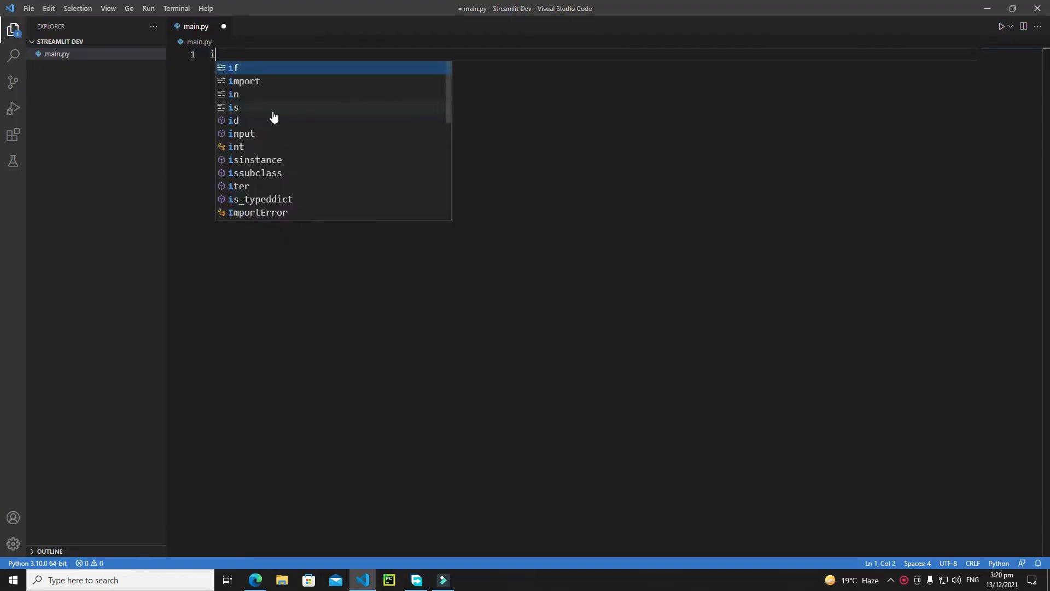
type("mport s")
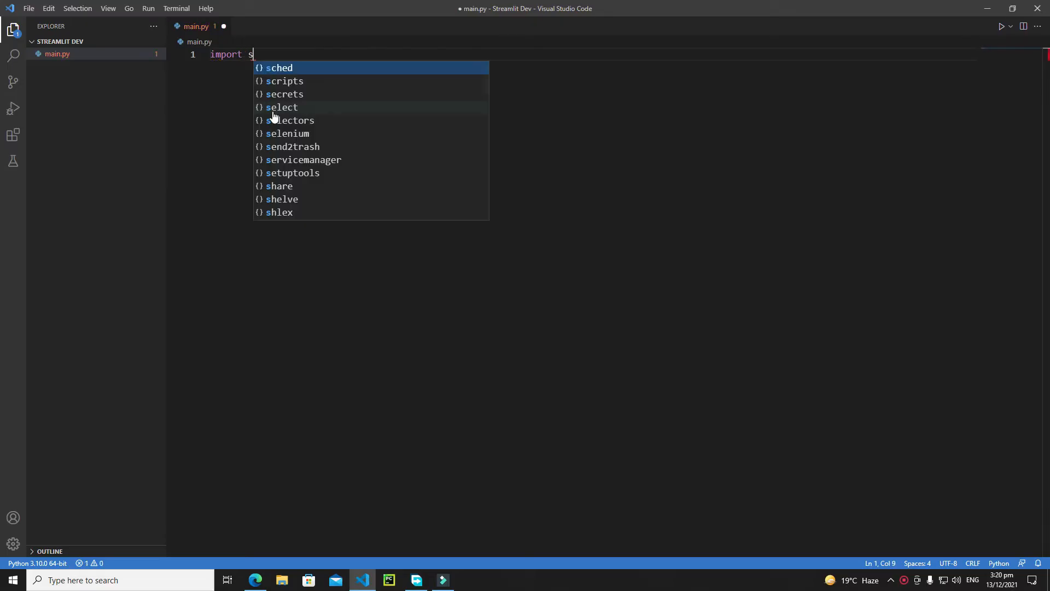
type("treamlit")
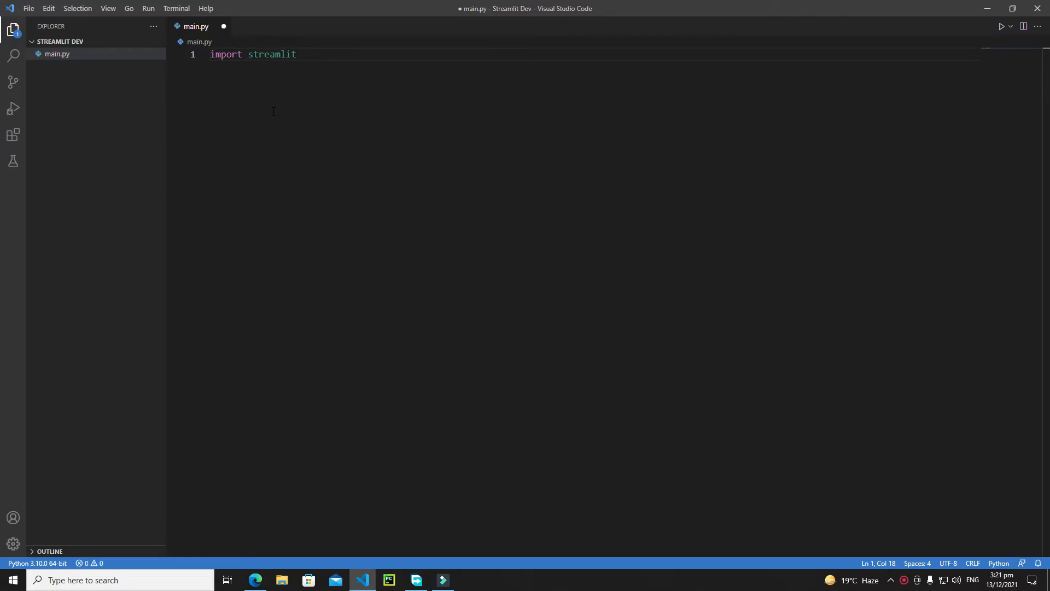
type("as st")
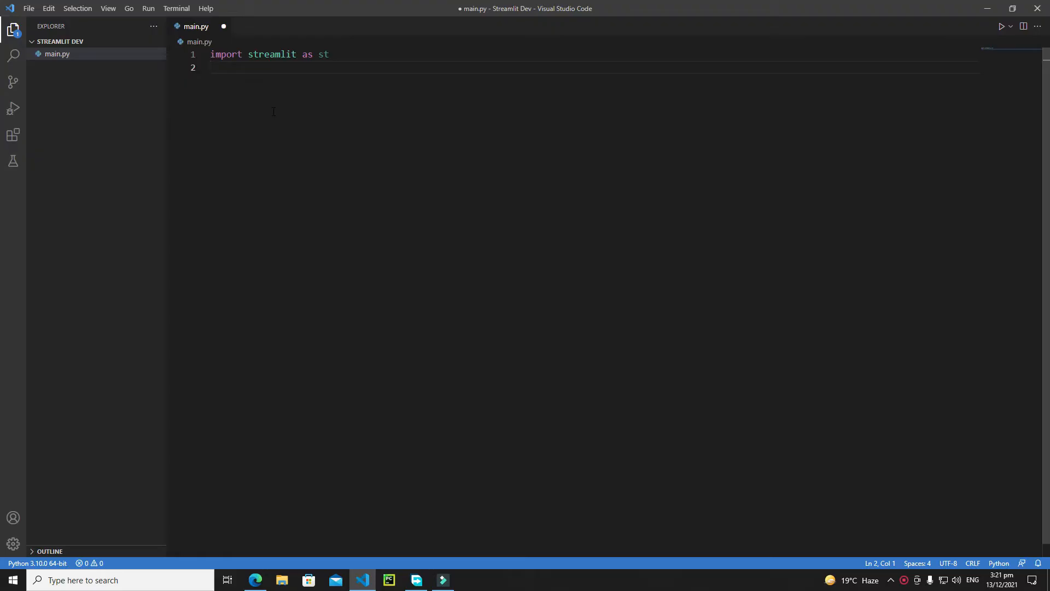
key("enter")
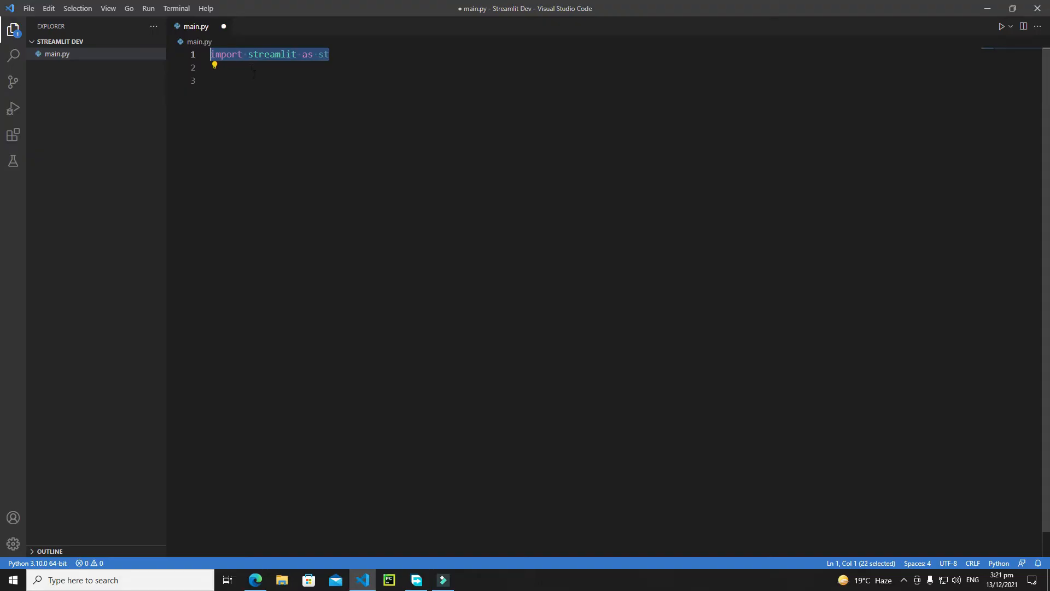
left_click(254, 79)
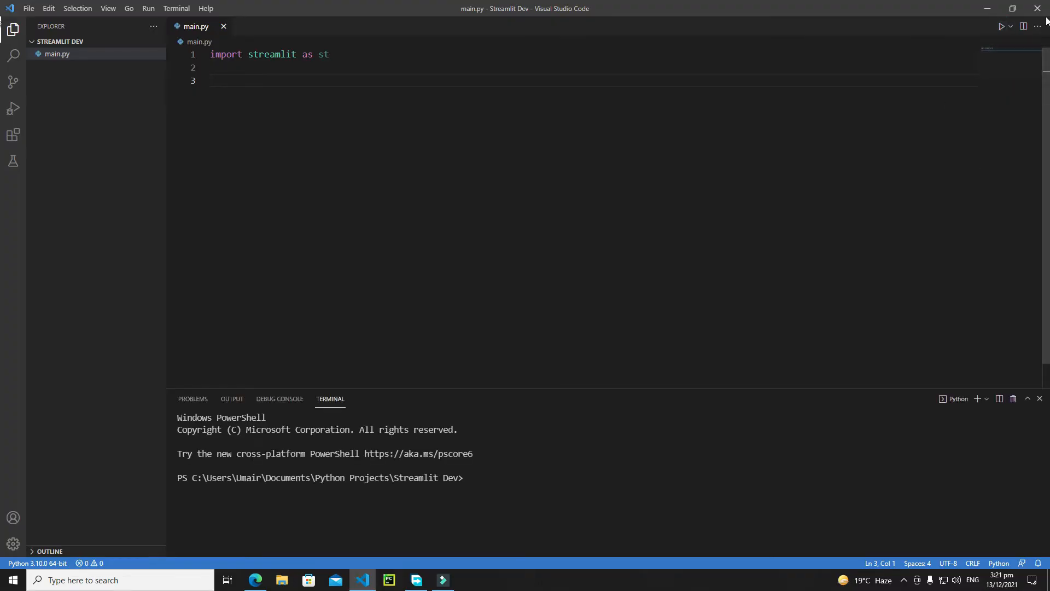
Run main.py with Python, then enter 'streamlit run main.py' at the PowerShell prompt
left_click(1000, 26)
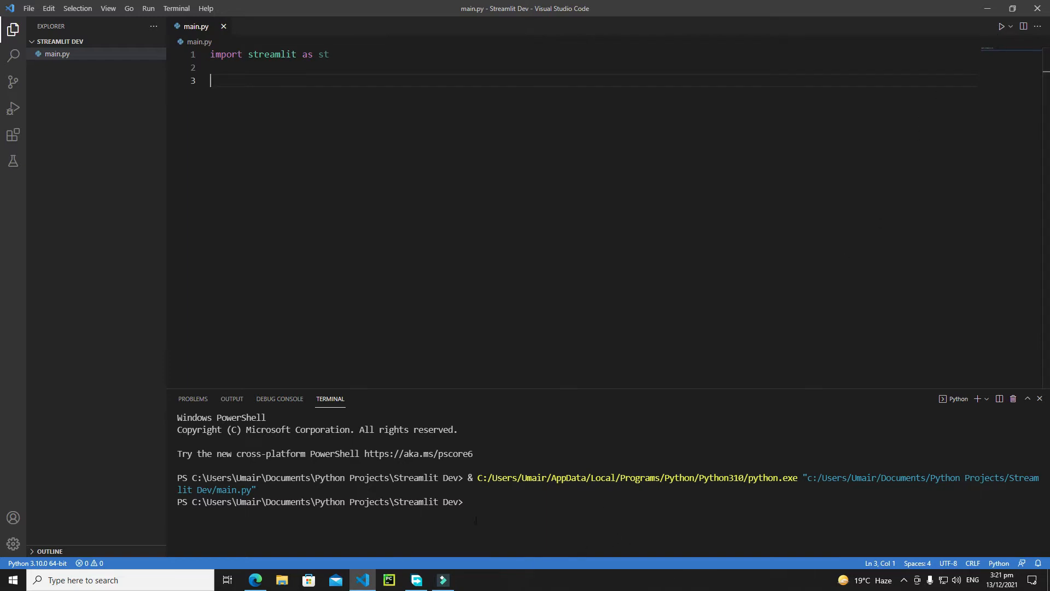
type("st")
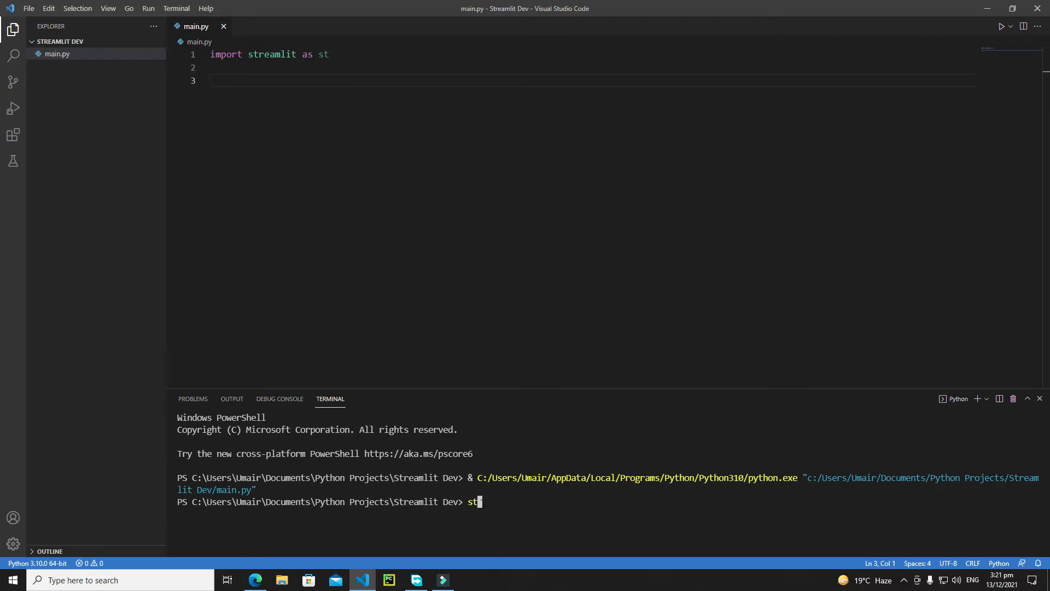
type("reamli")
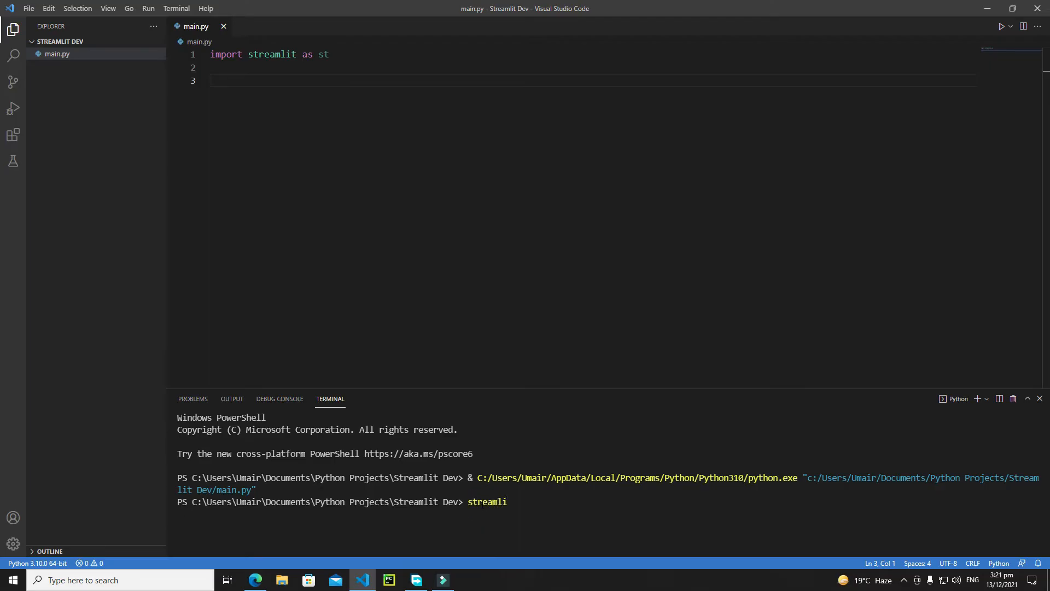
type("t")
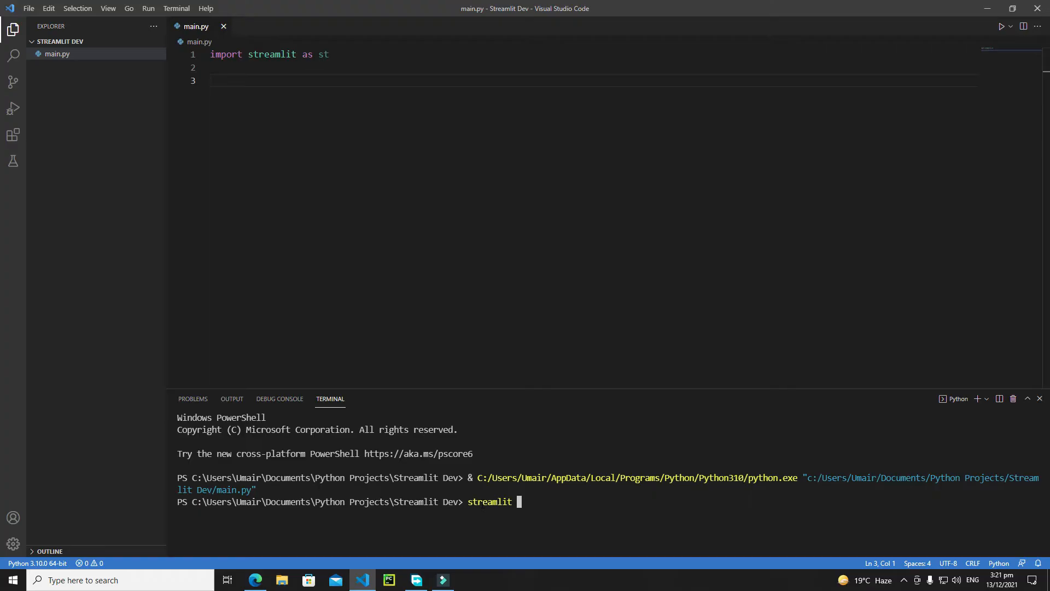
type("run")
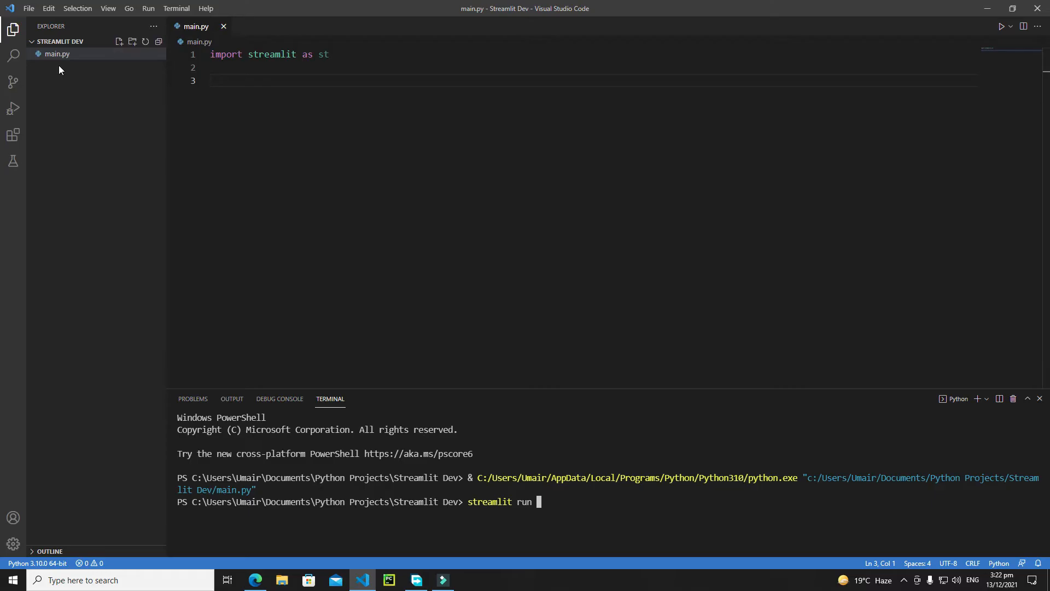
type("m")
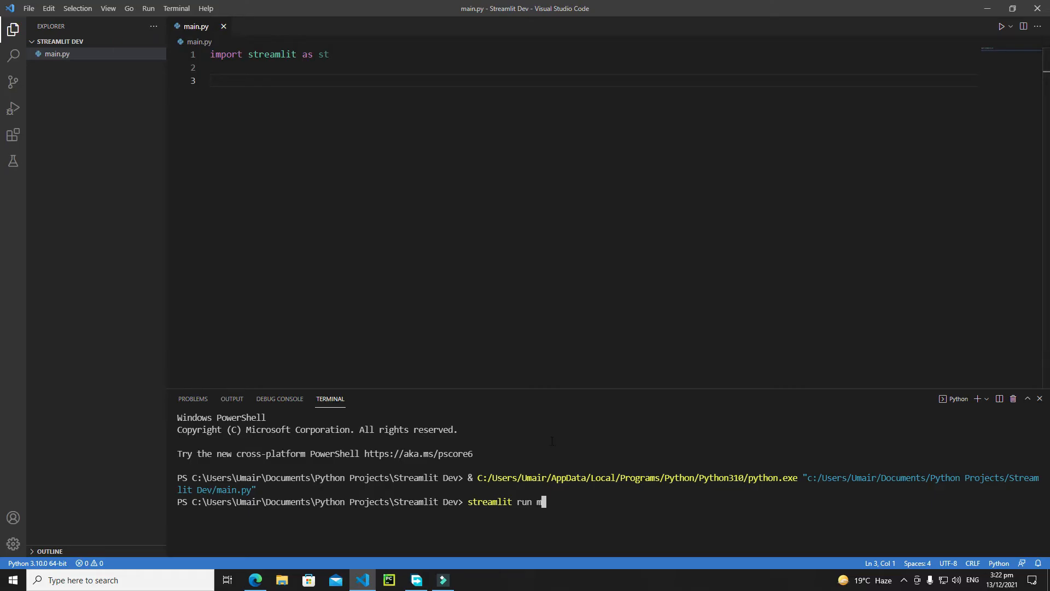
type("ain.")
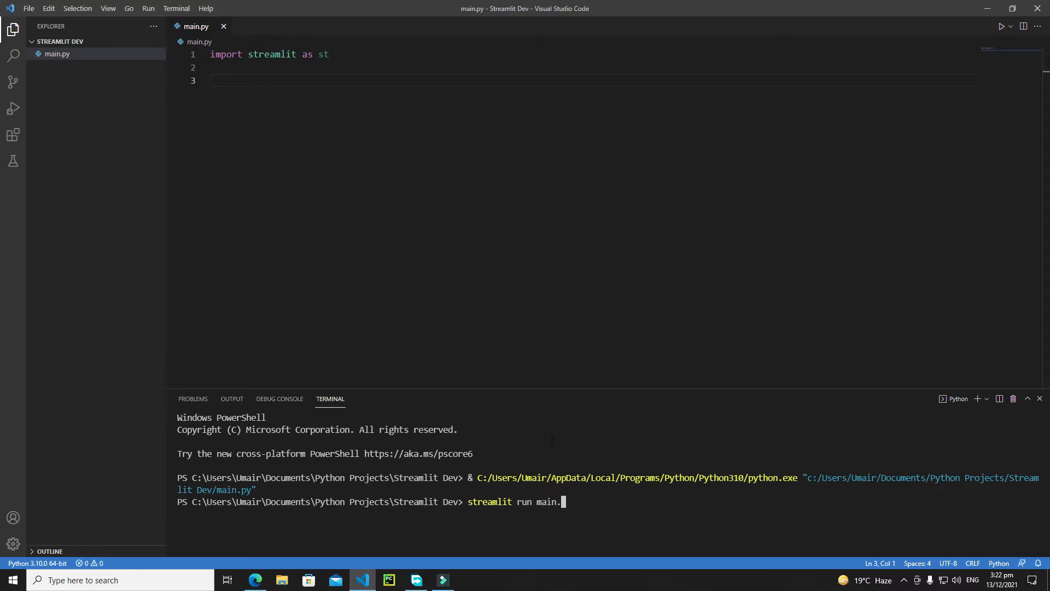
type("py")
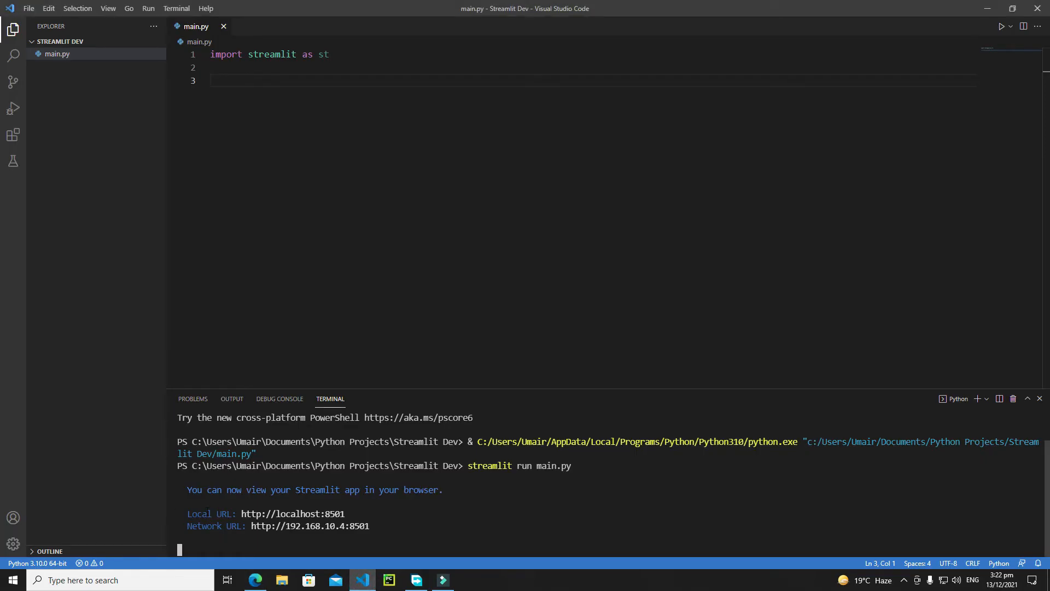
mouse_move(294, 514)
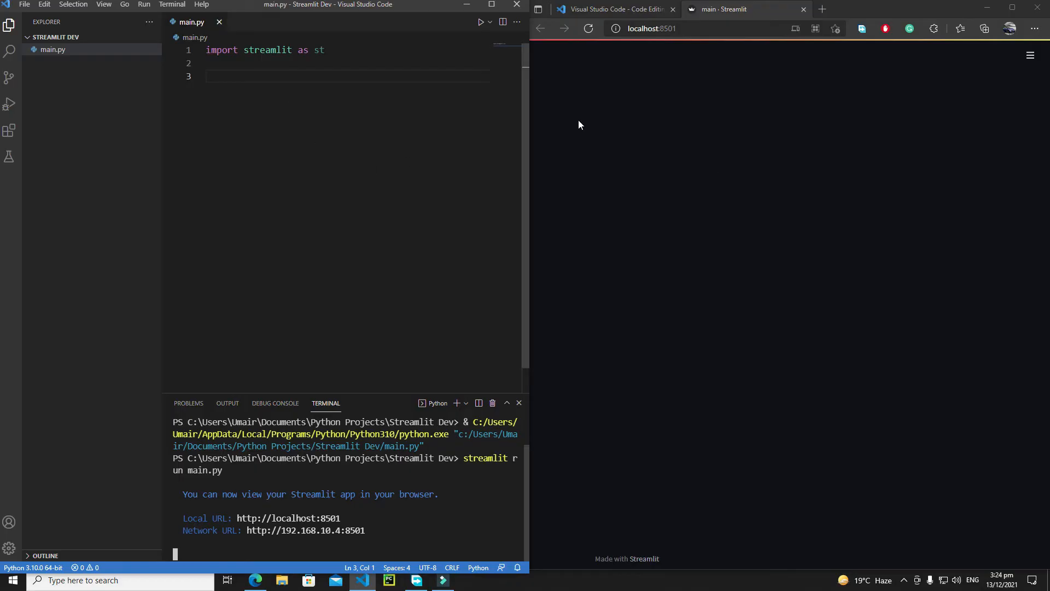
mouse_move(673, 8)
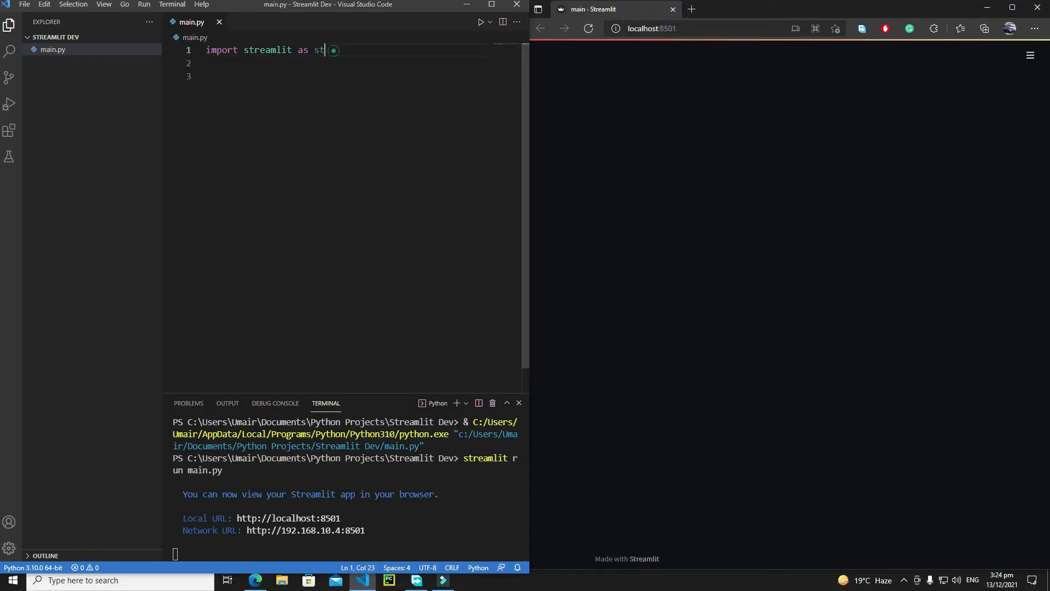
key("ctrl+a")
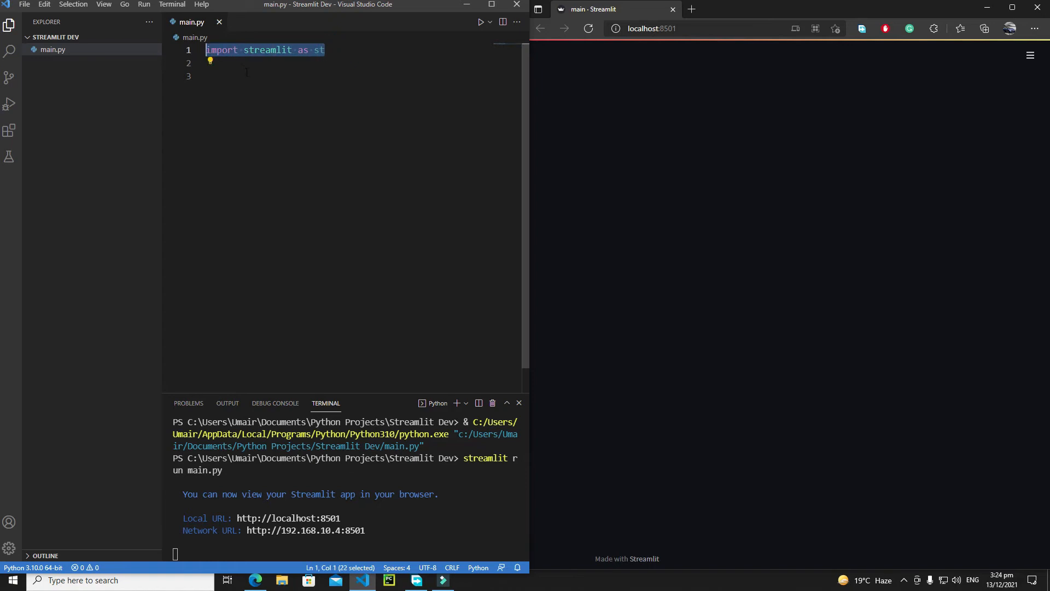
left_click(251, 75)
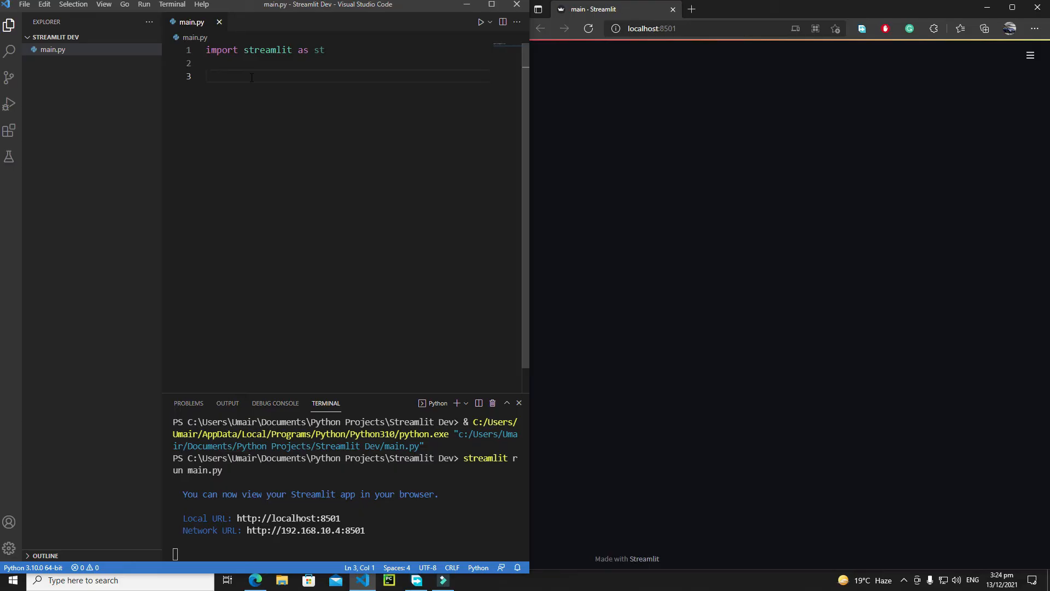
type("st.title(")
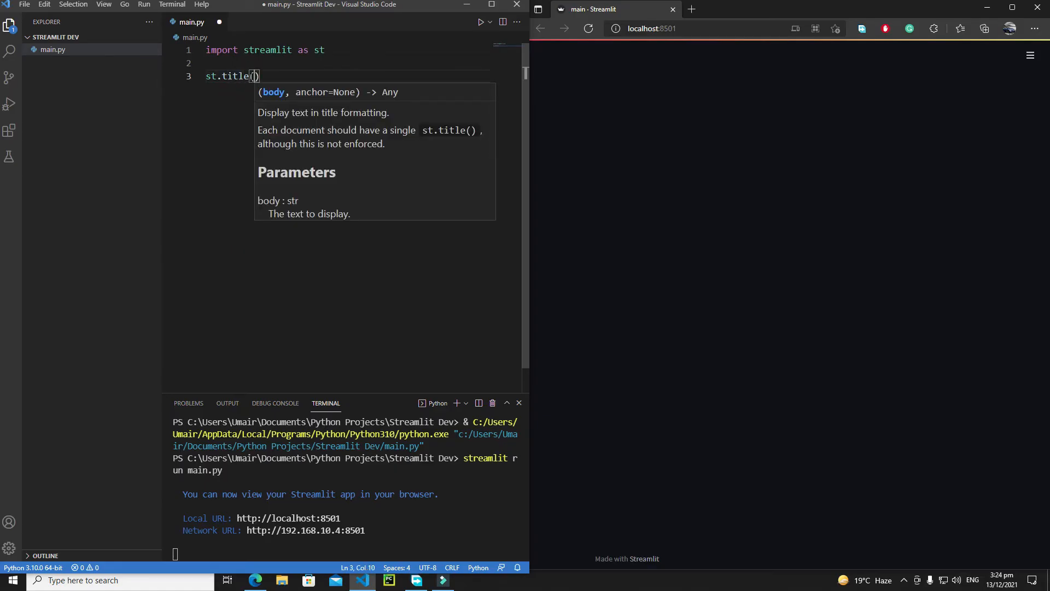
Write st.title("Hi! I am Streamlit Web App") and choose Always rerun in the browser banner
type("\"")
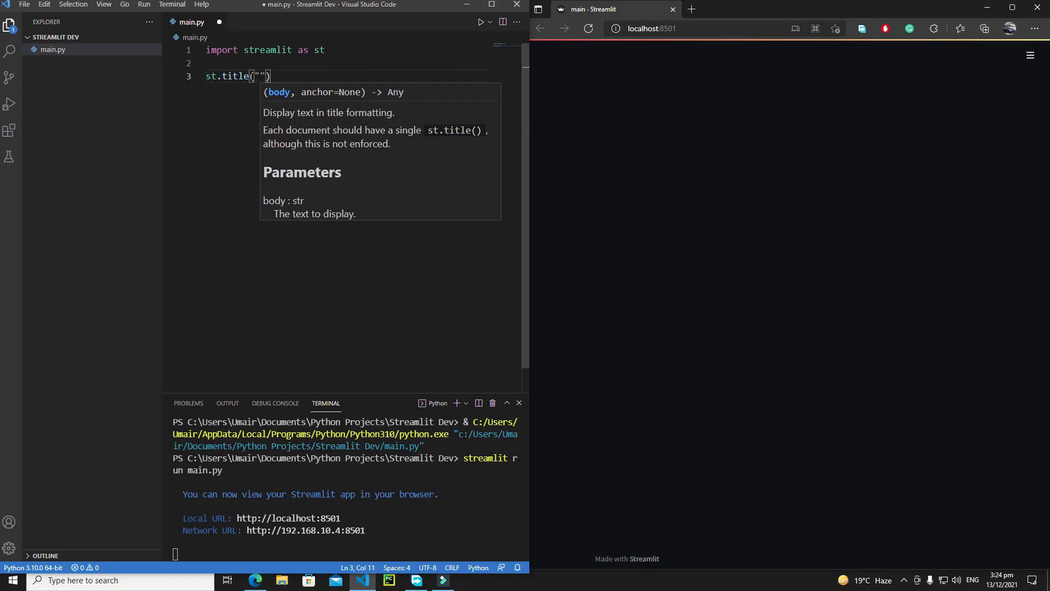
type("Hi!")
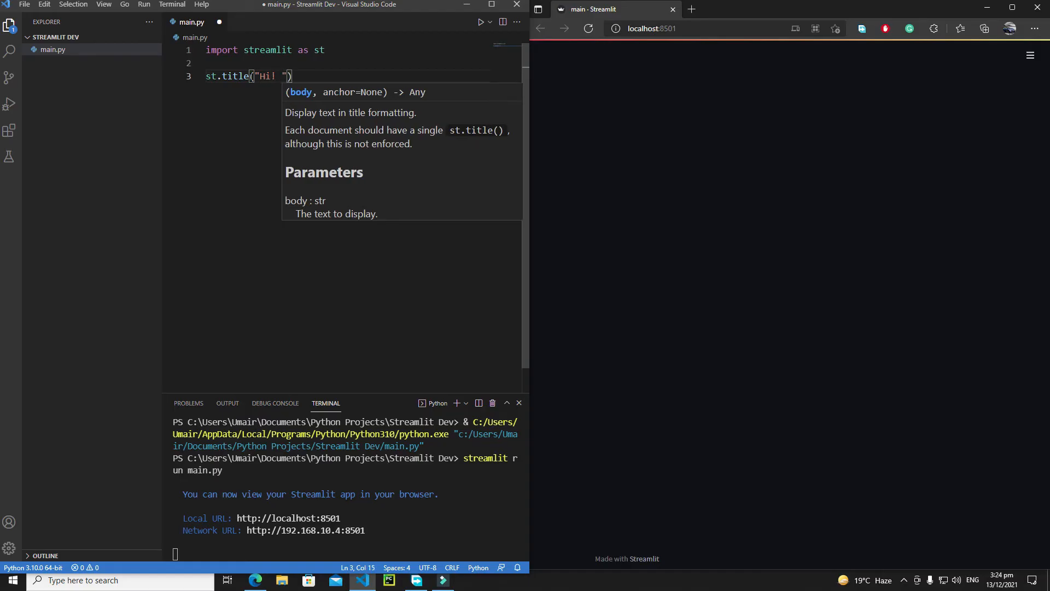
type("I am Streamlit Web")
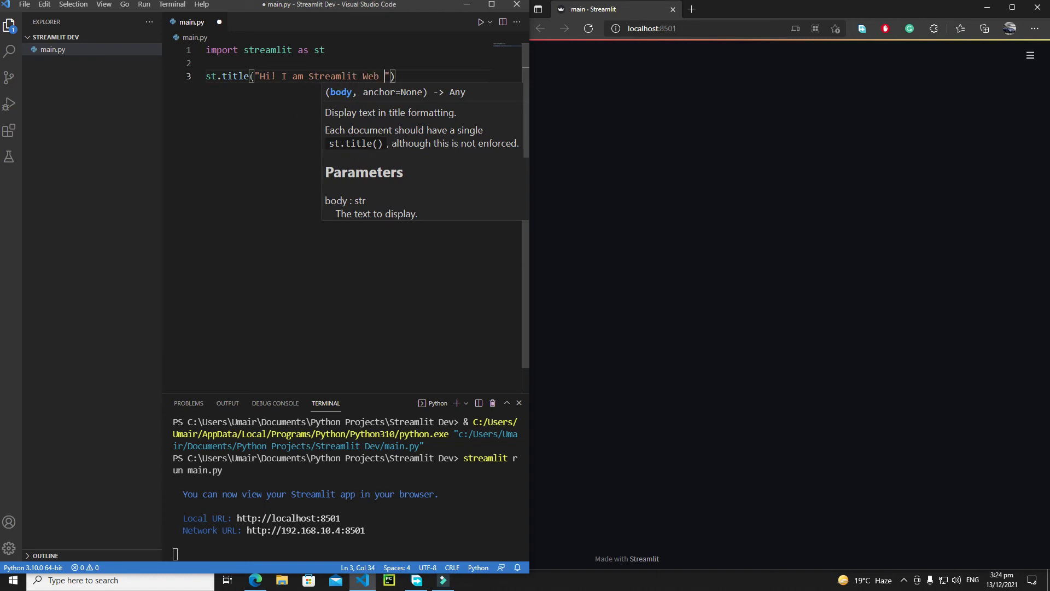
type("App")
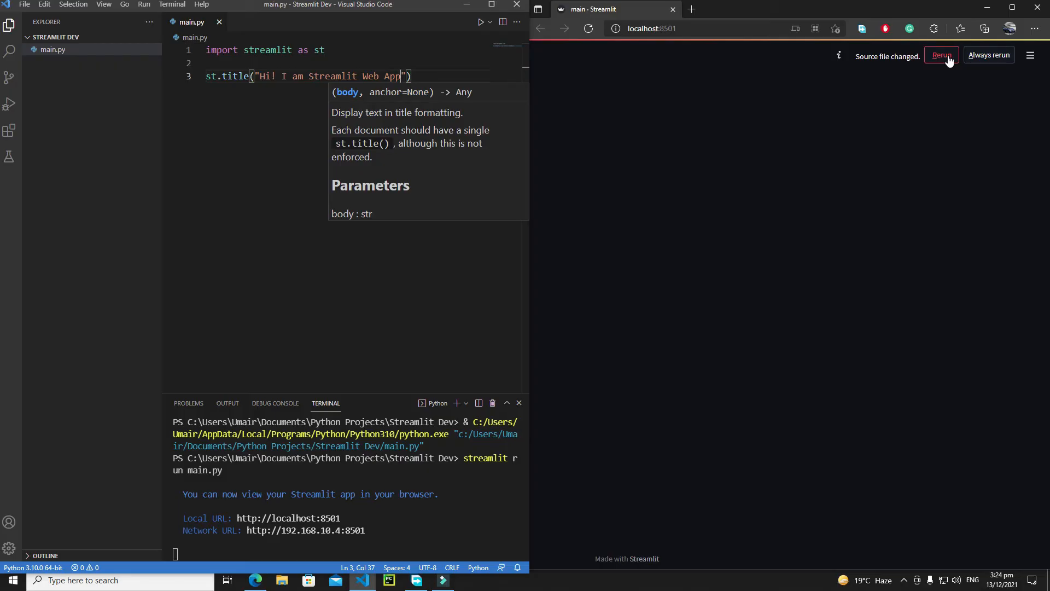
mouse_move(989, 55)
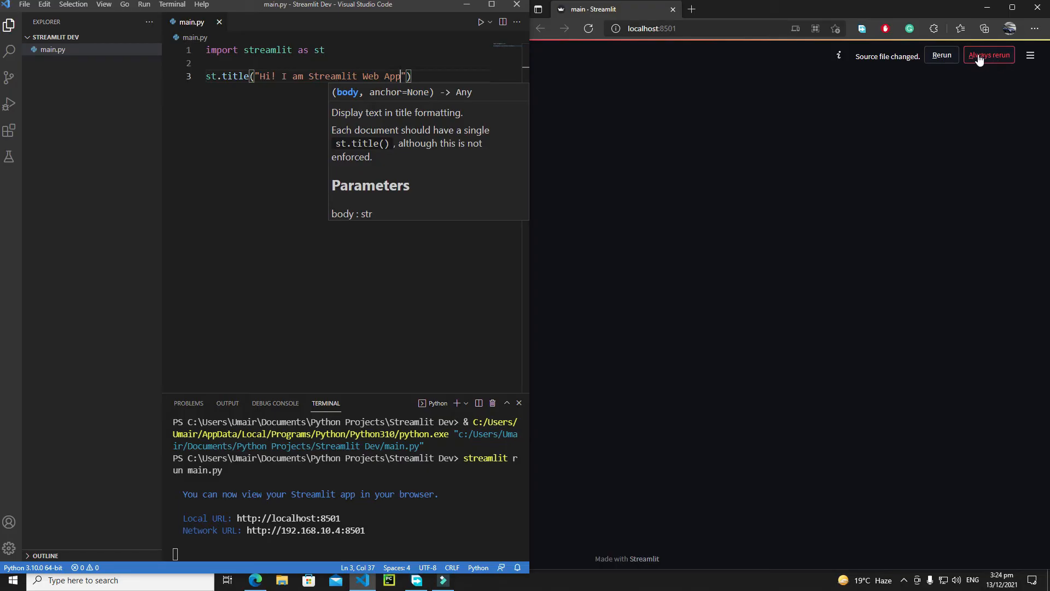
left_click(988, 55)
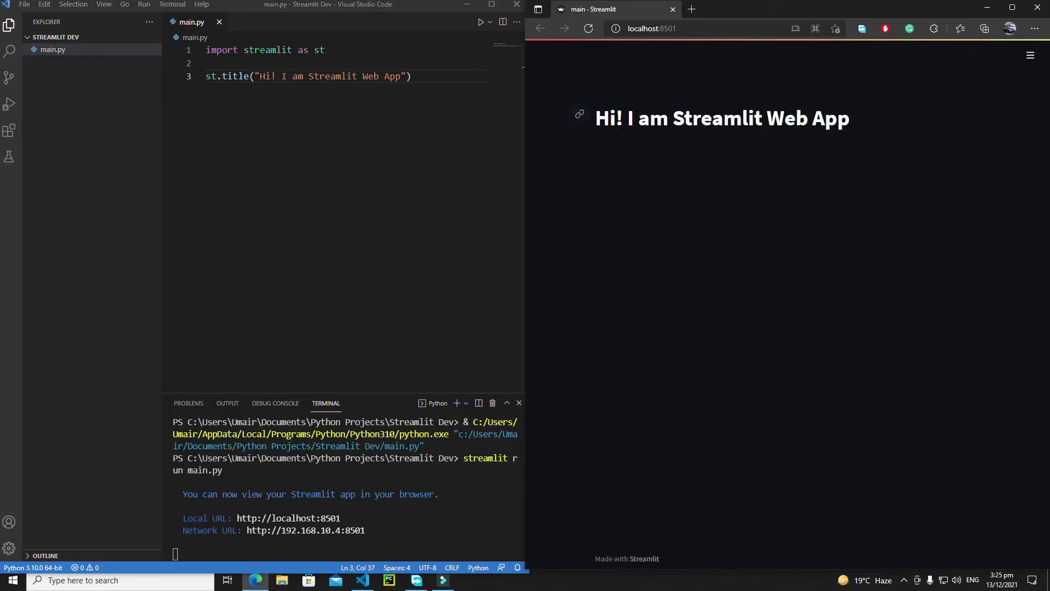
mouse_move(874, 126)
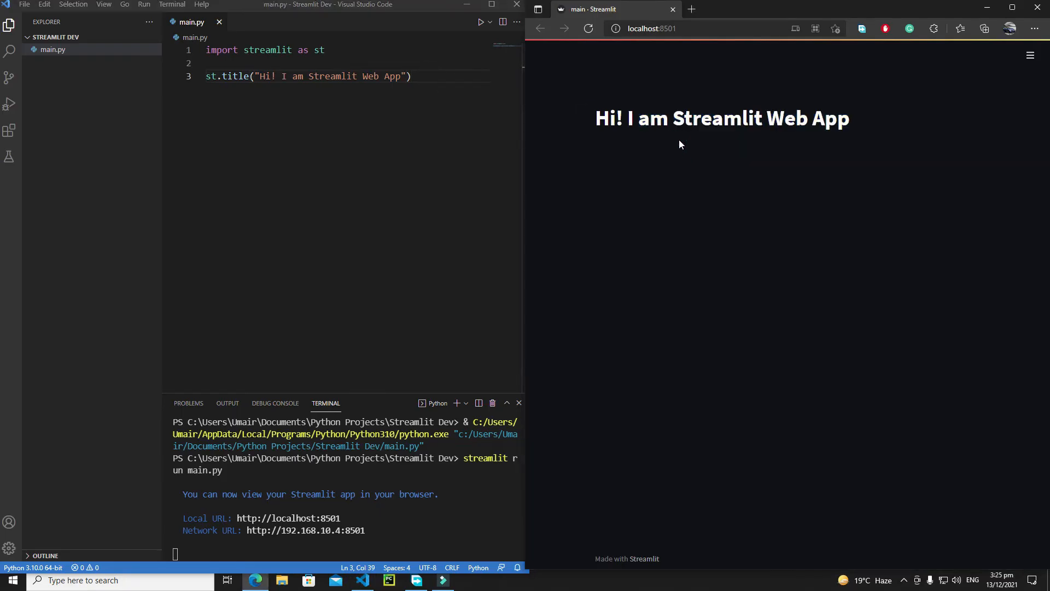
Start a new empty line 4 after the st.title call in main.py
double_click(384, 76)
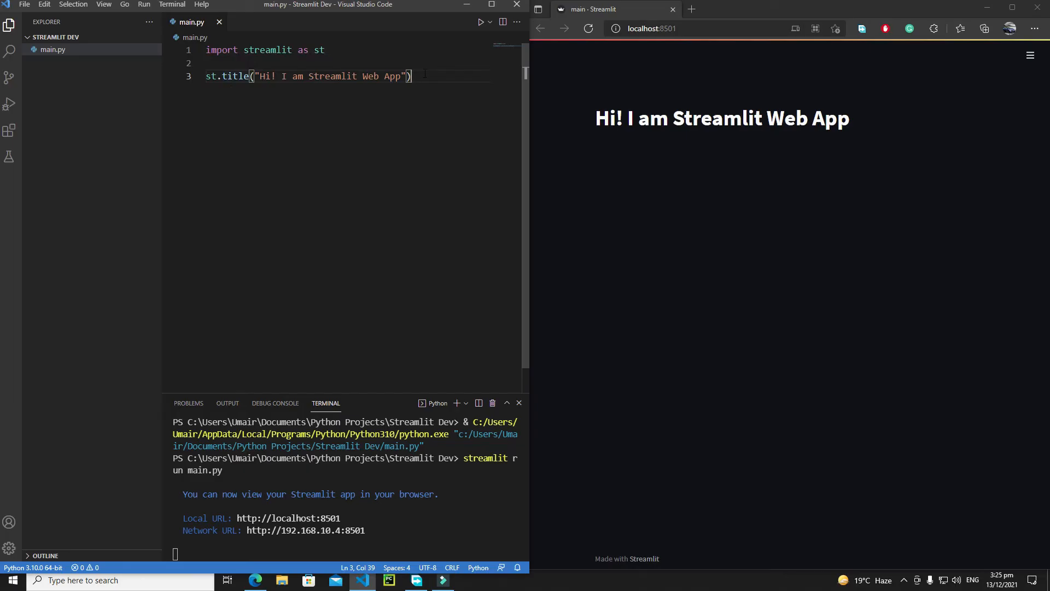
key("Enter")
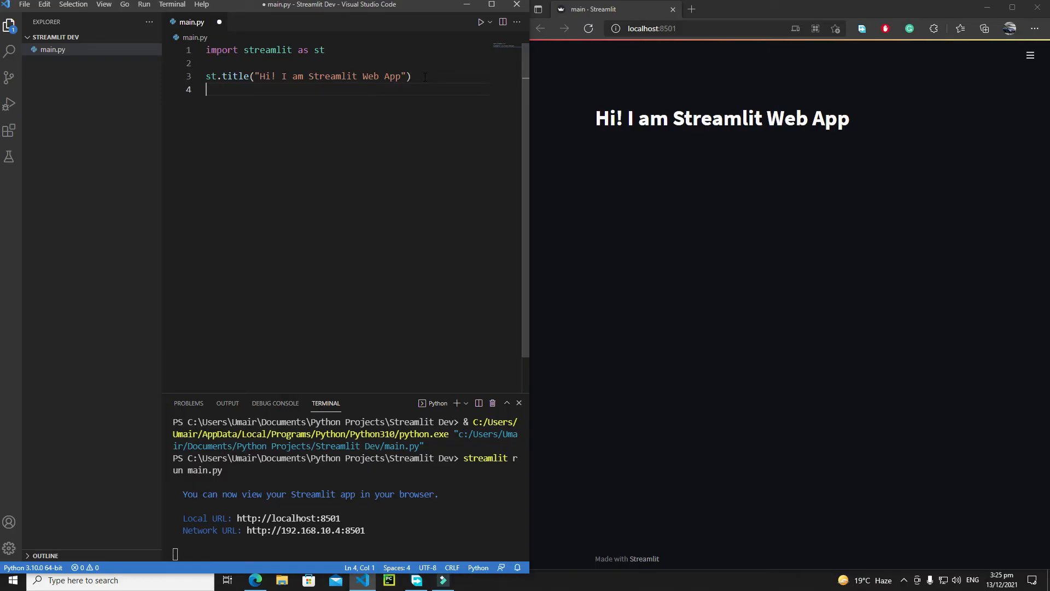
Write st.subheader("Hi! I am your Sunheader") on line 4 and save so it shows under the title
type("st")
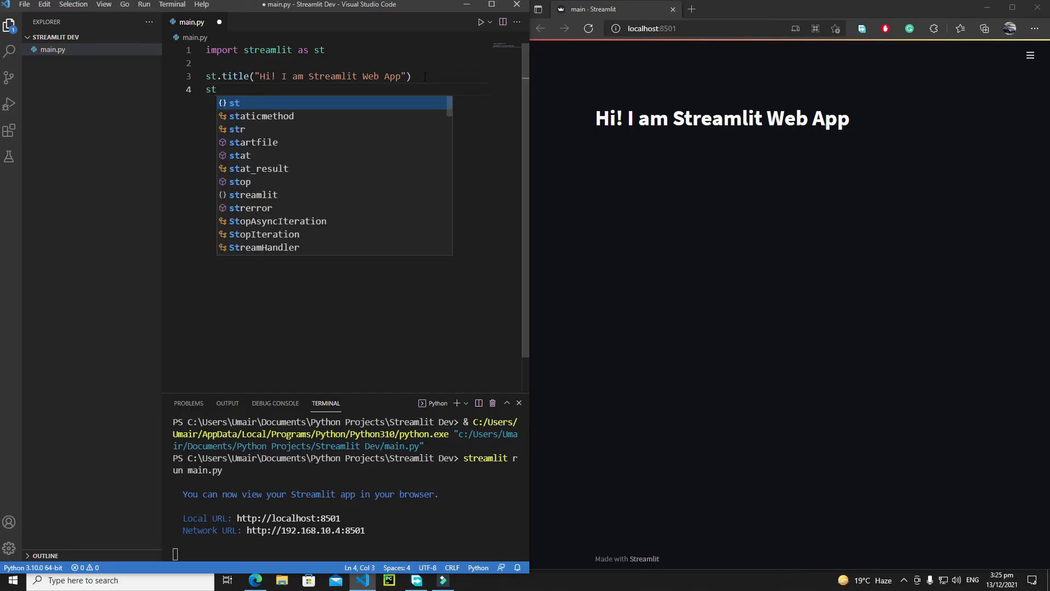
type(".")
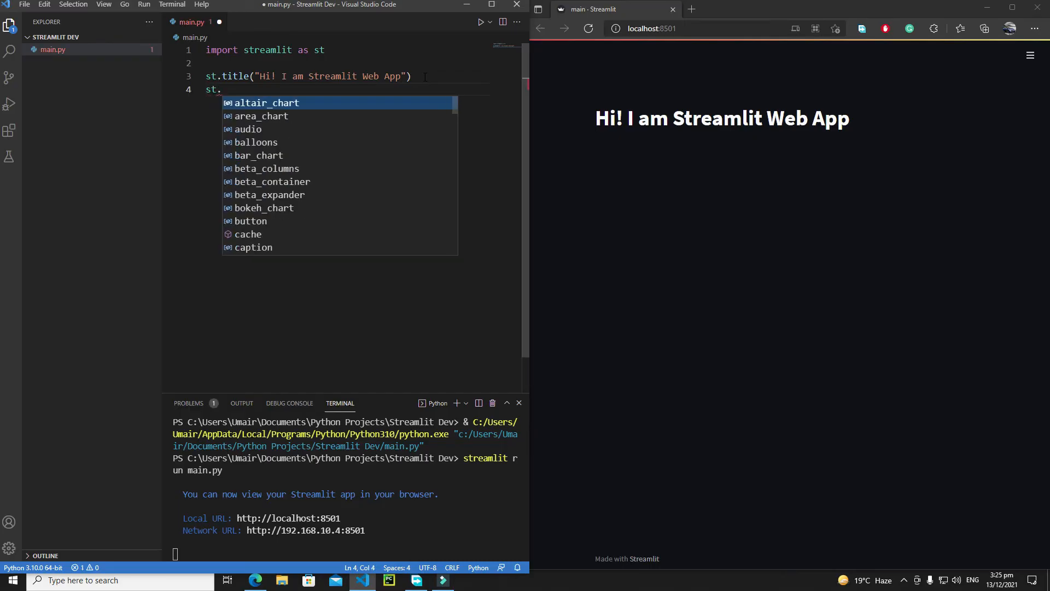
type("subheader")
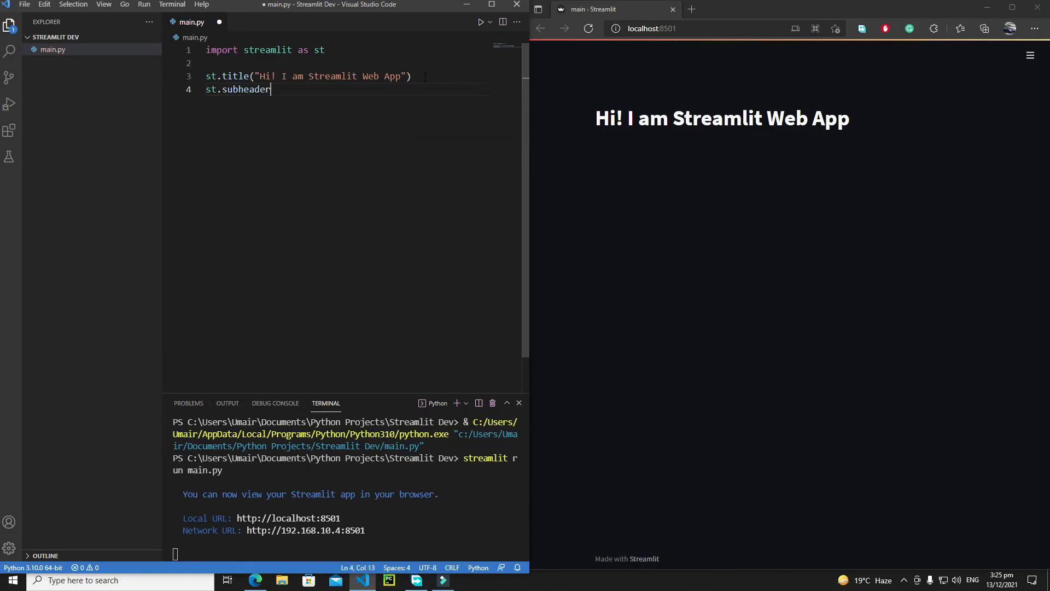
type("(\"Hi! I")
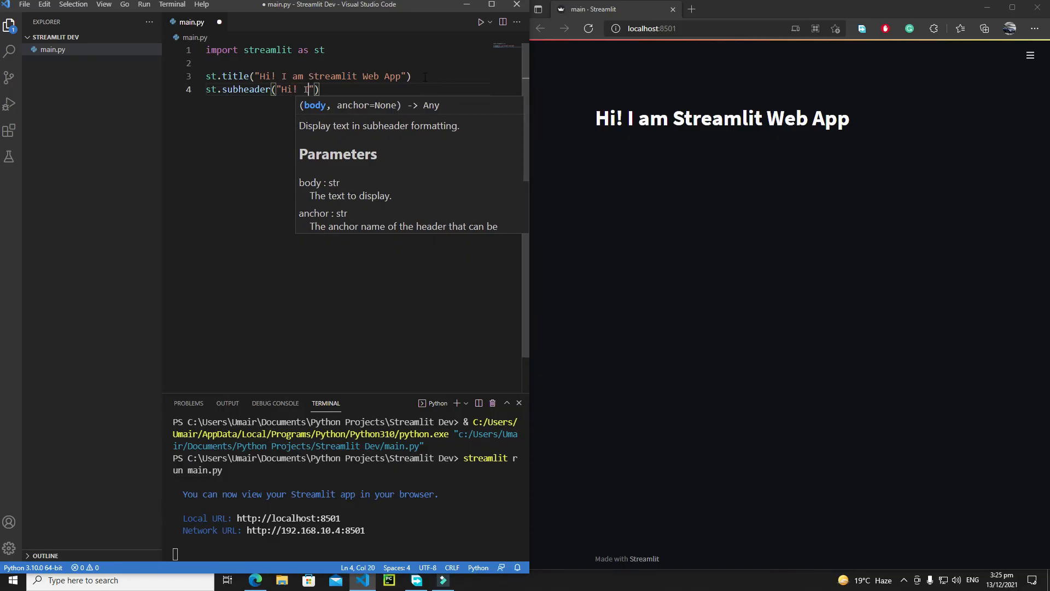
type("am your Sunh")
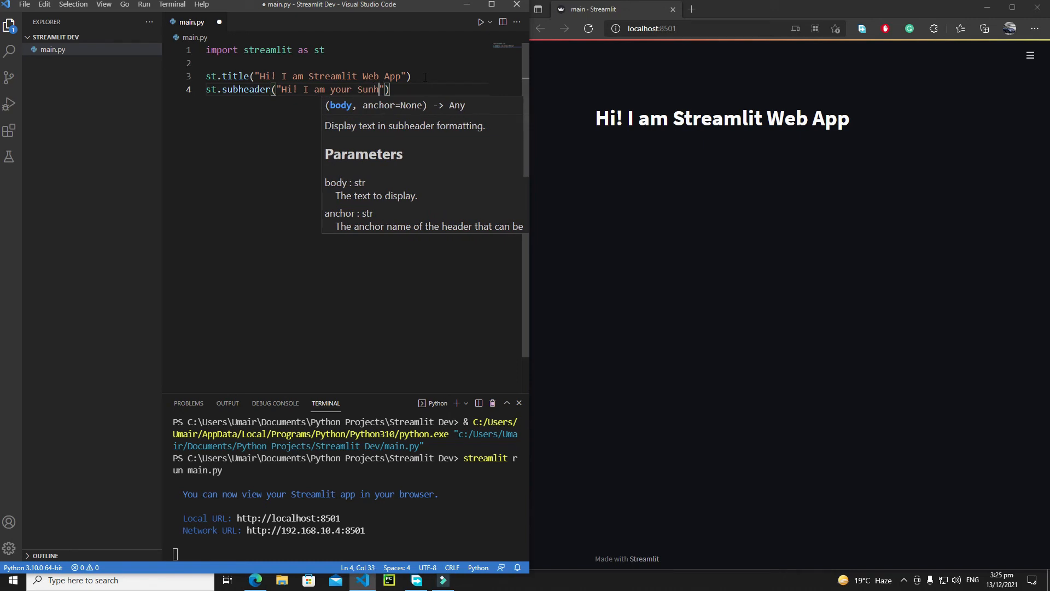
type("ea")
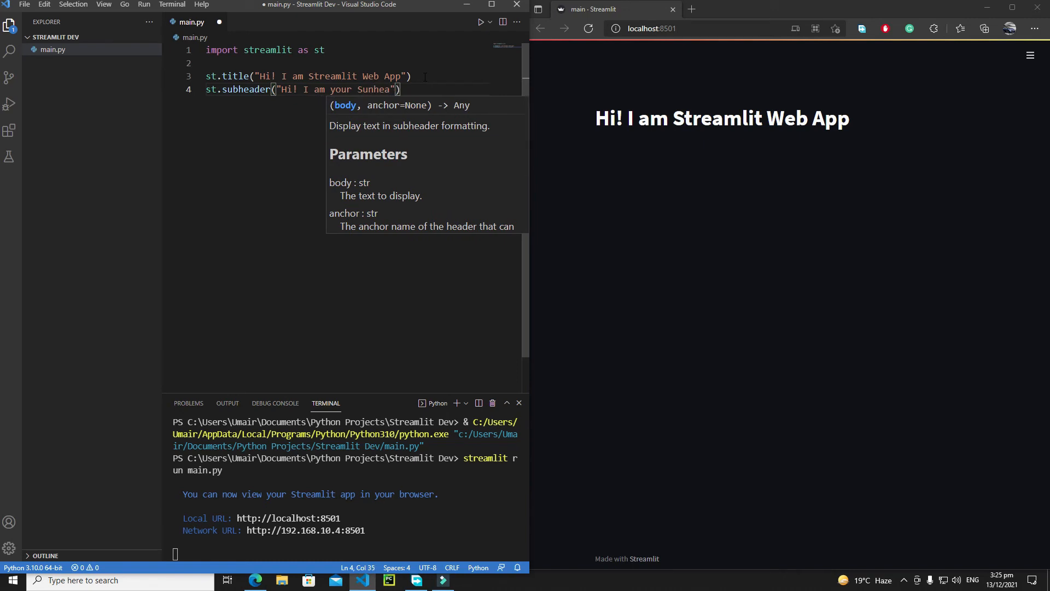
type("der")
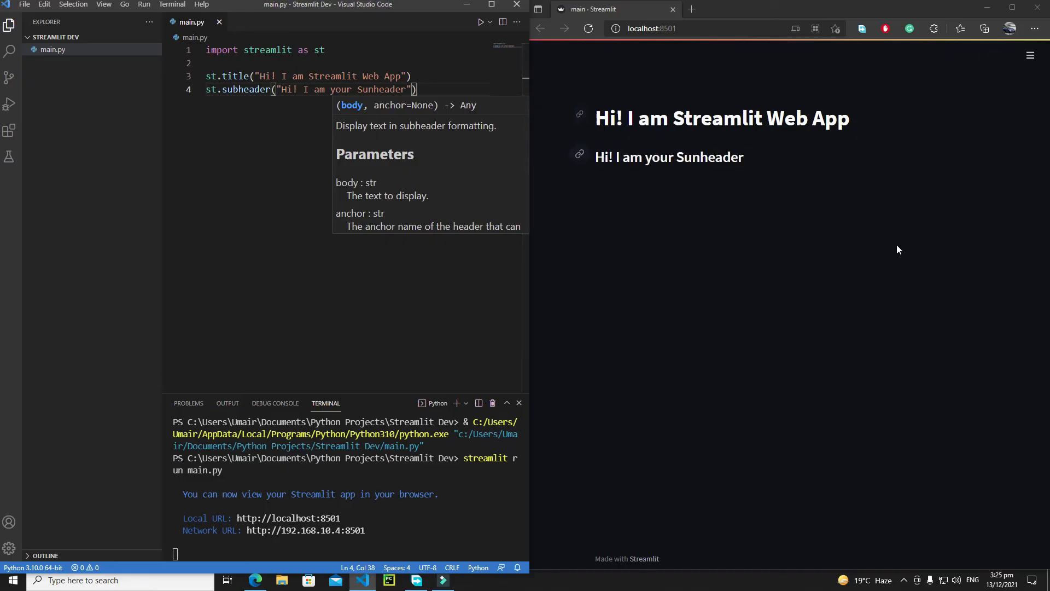
mouse_move(753, 159)
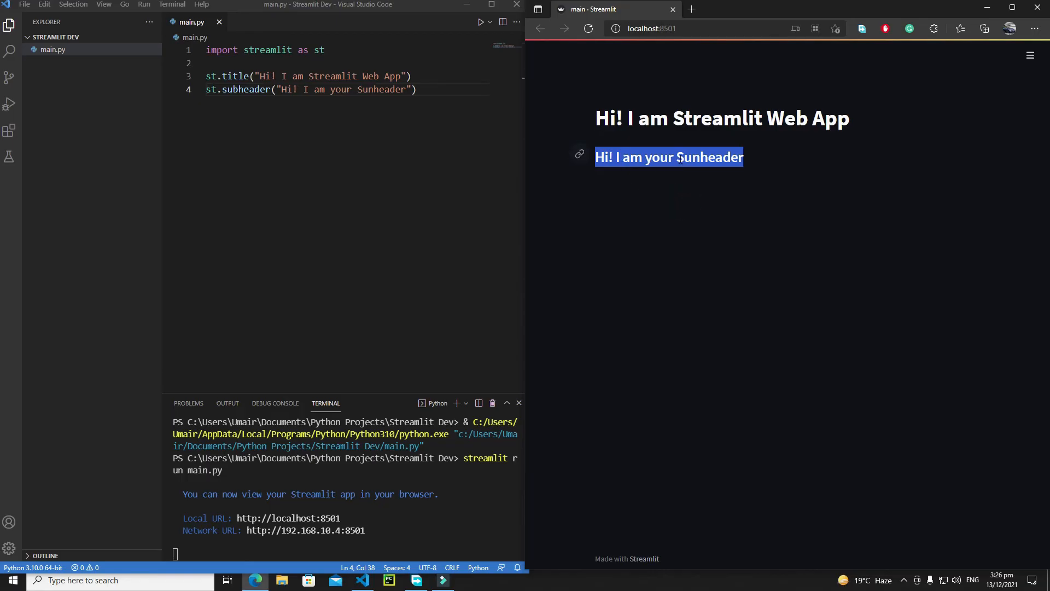
left_click(415, 89)
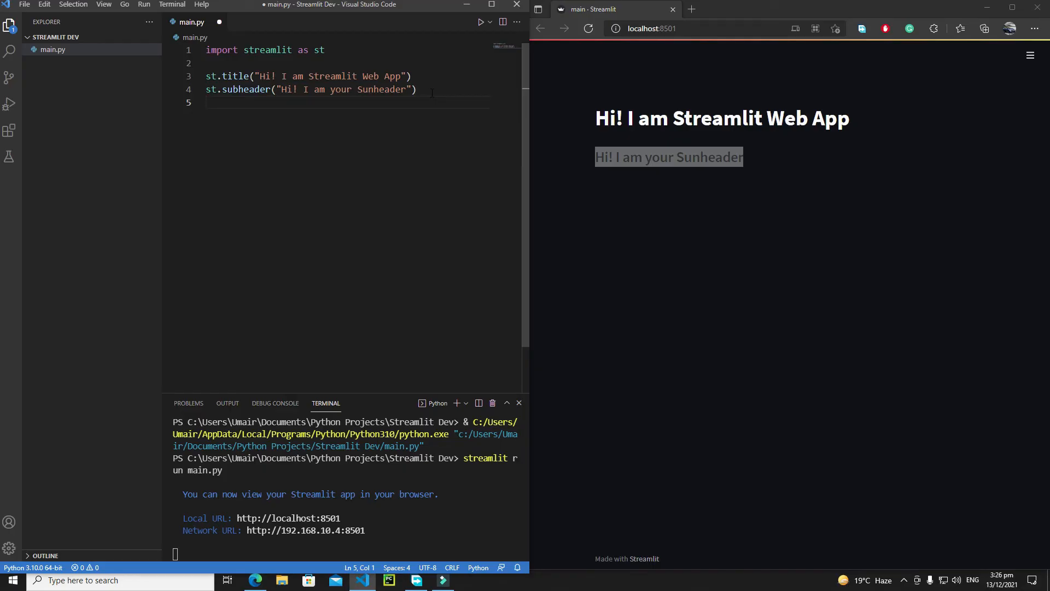
Write st.header("I am Header") on line 5 and save it
type("st.")
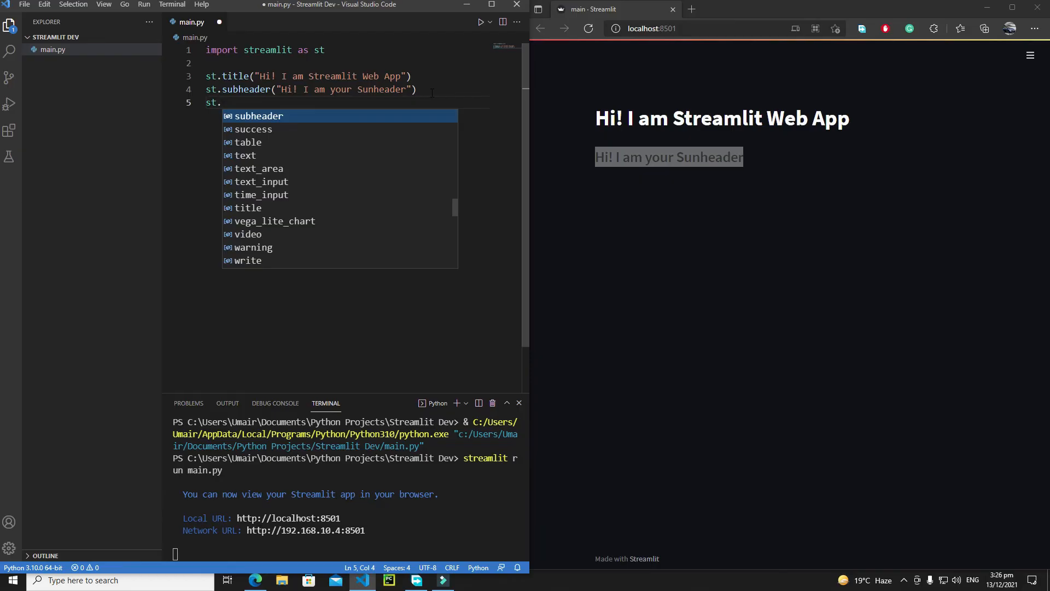
type("header")
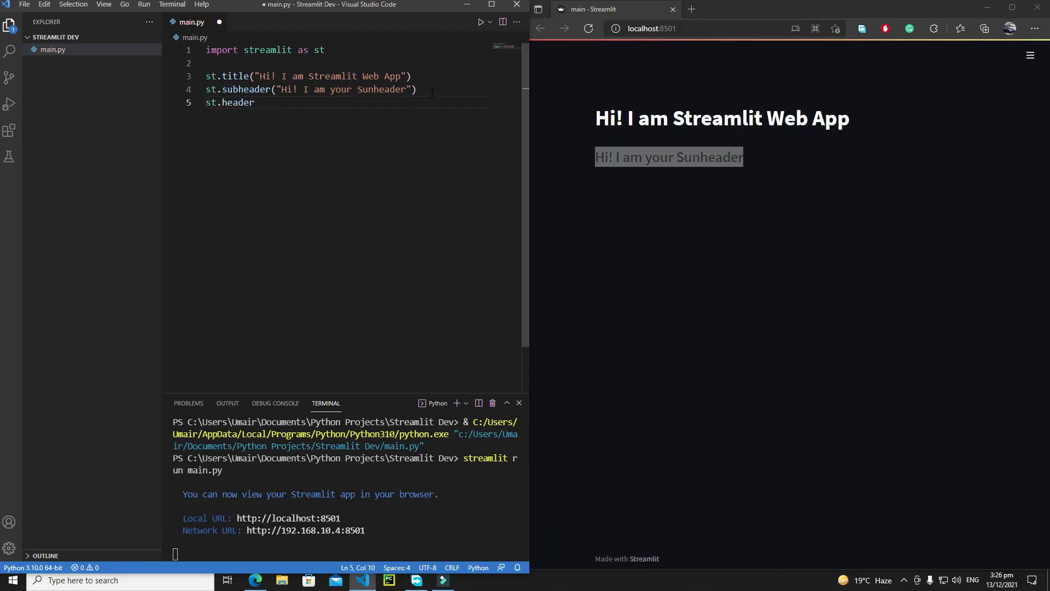
type("(\"\")")
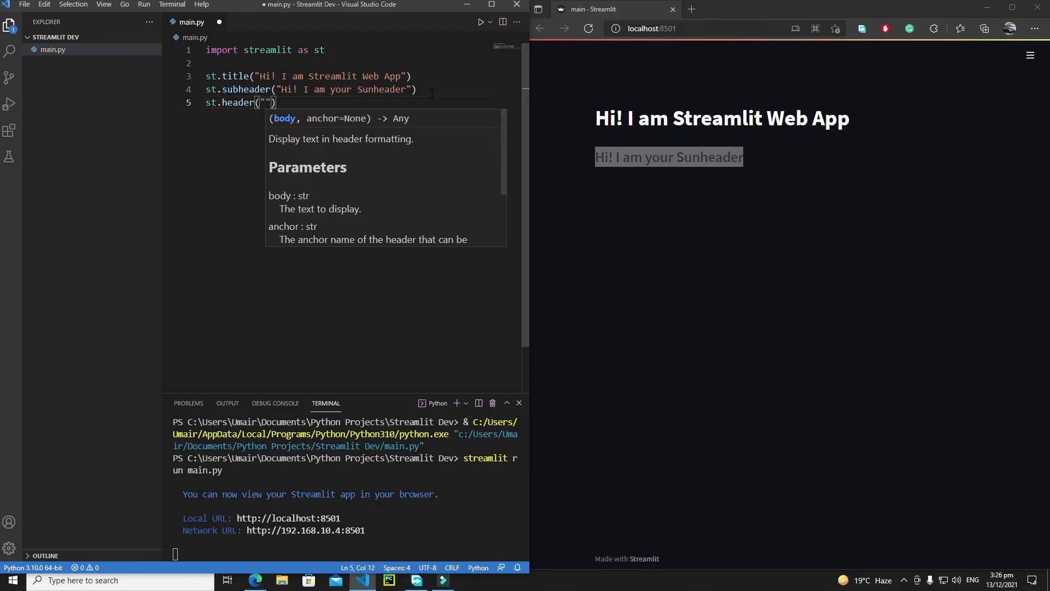
type("I am")
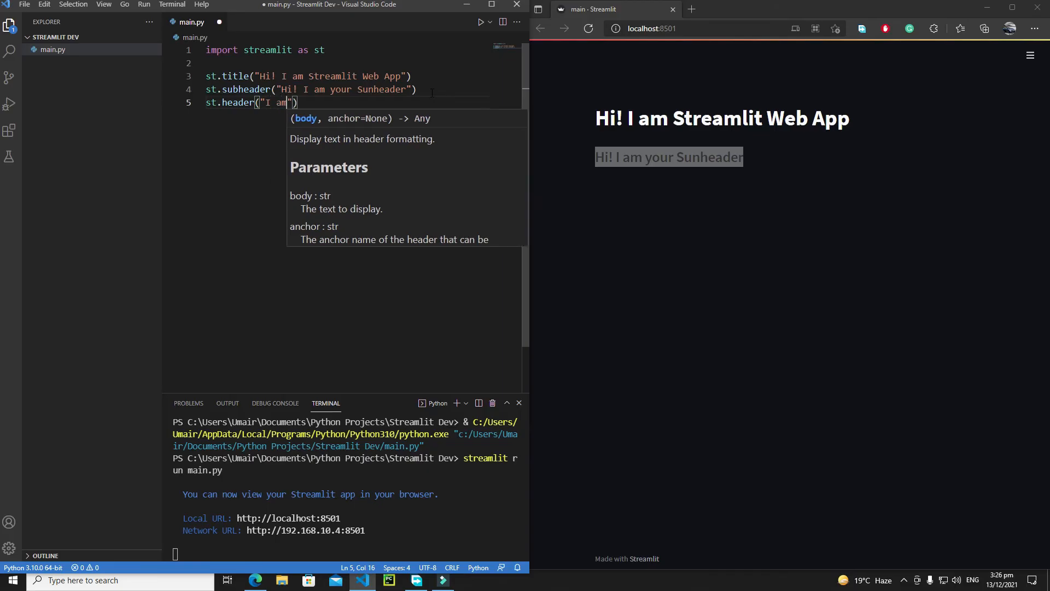
type("Header")
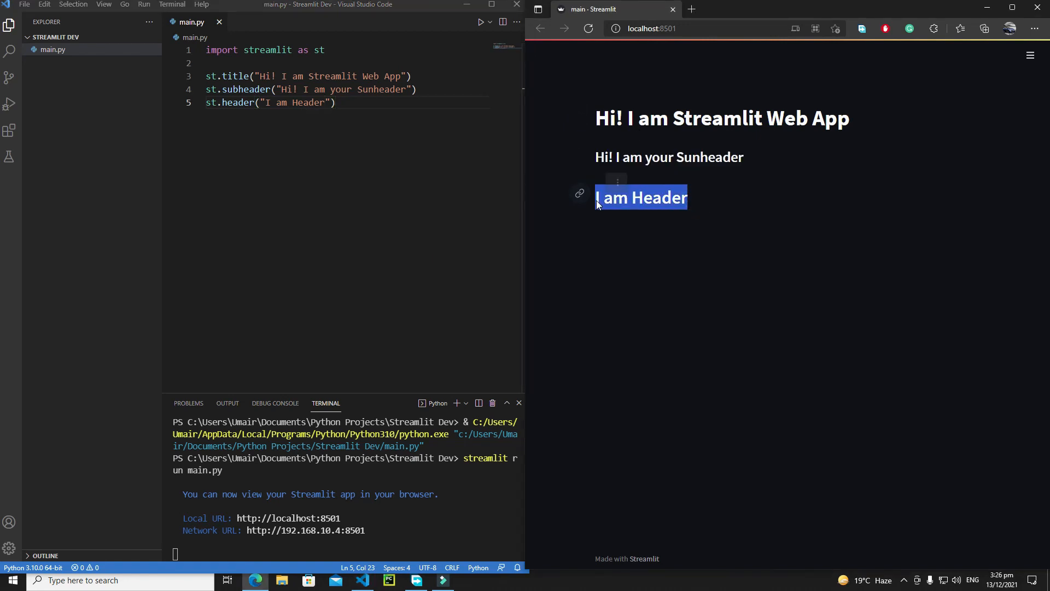
Highlight the 'I am Header' text in the browser, then start a new line 6 in the editor
left_click(691, 207)
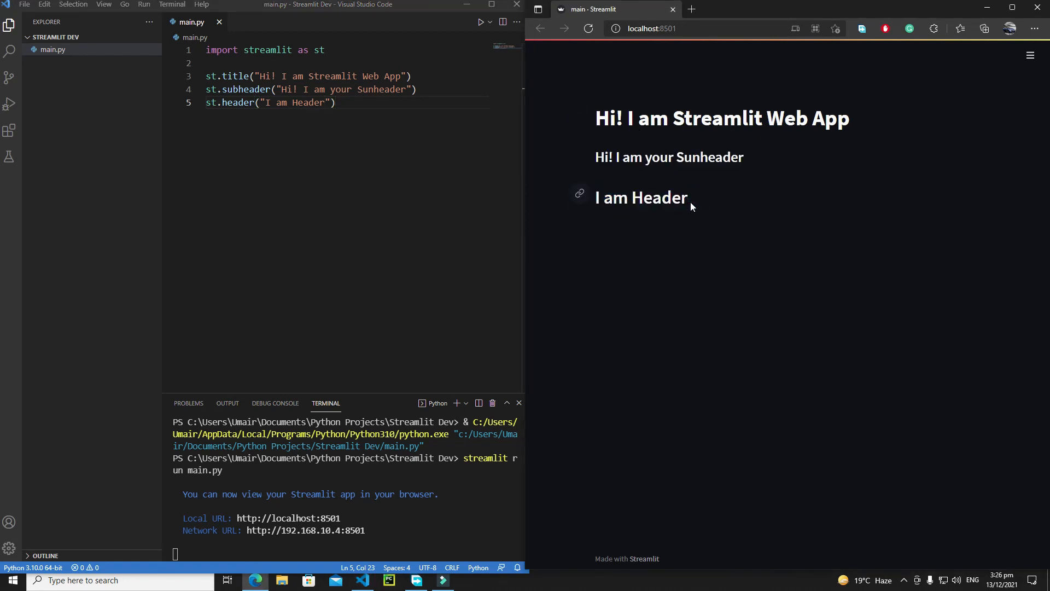
double_click(641, 197)
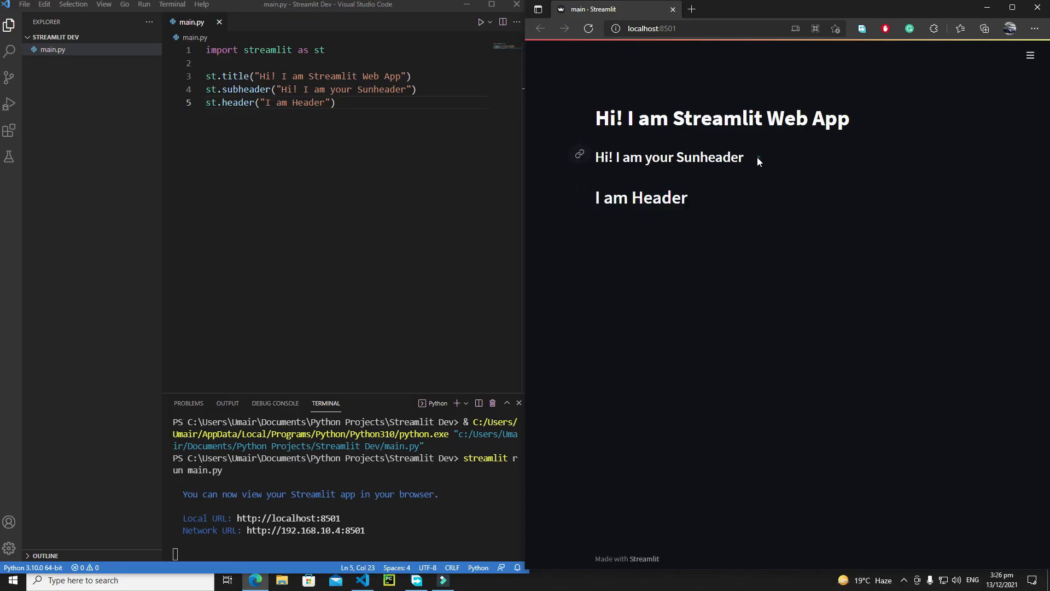
double_click(639, 197)
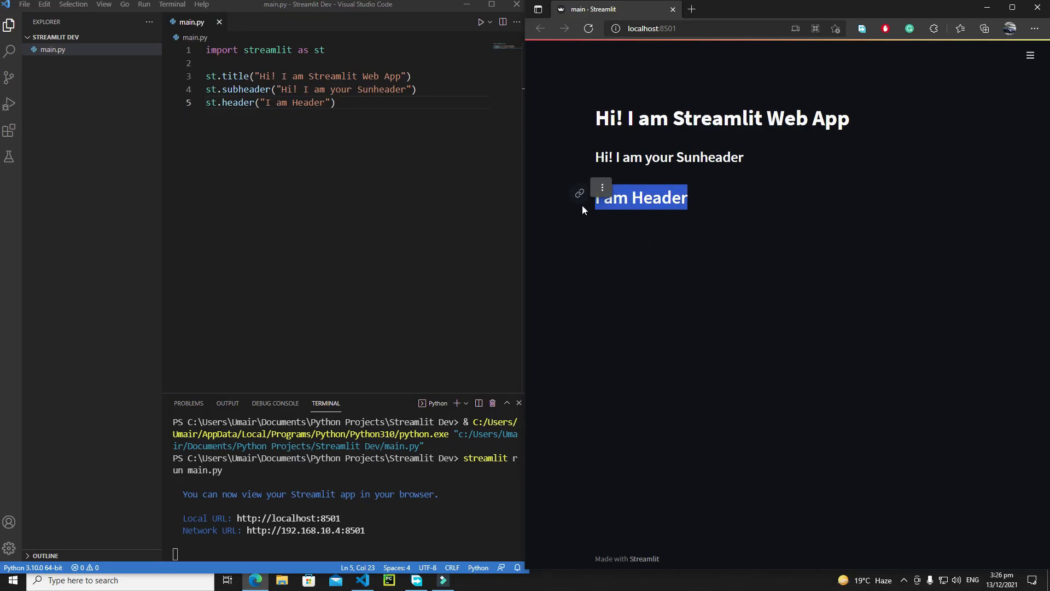
left_click(334, 103)
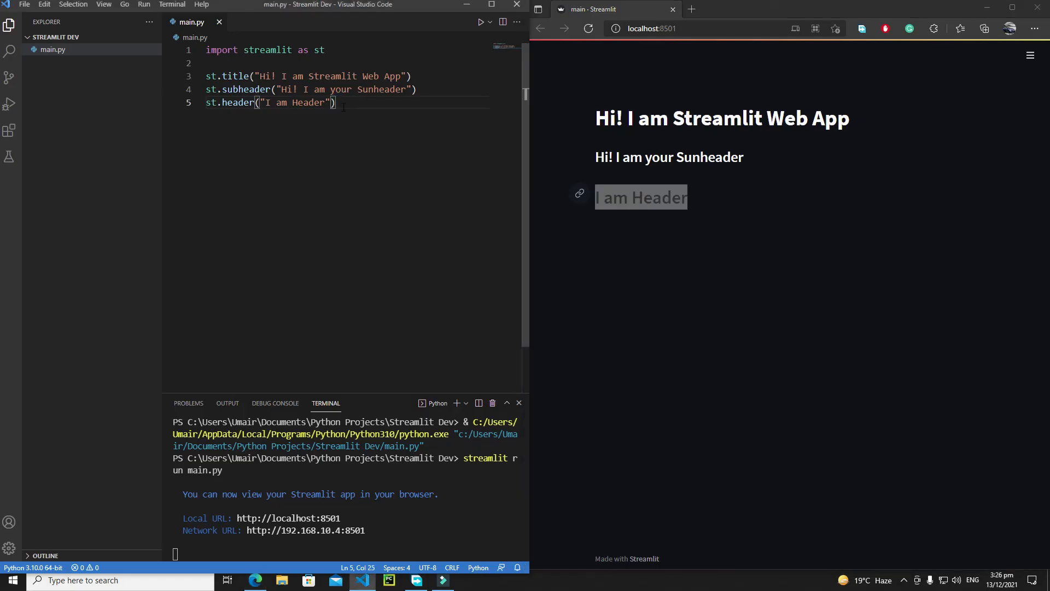
key("Enter")
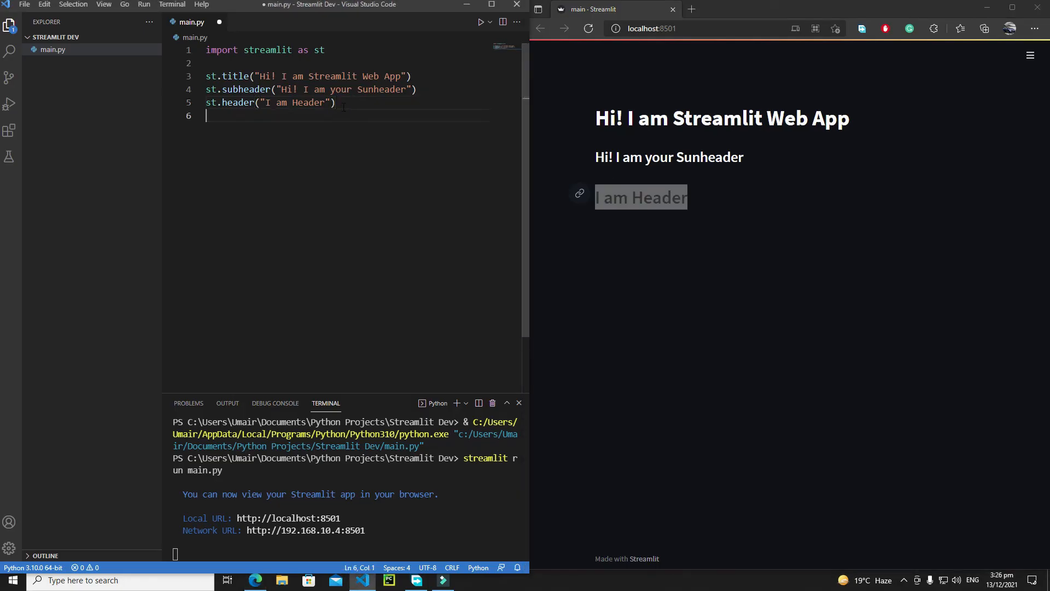
Write an empty st.text("") call on line 6 and place the cursor inside the quotes
type("st.t")
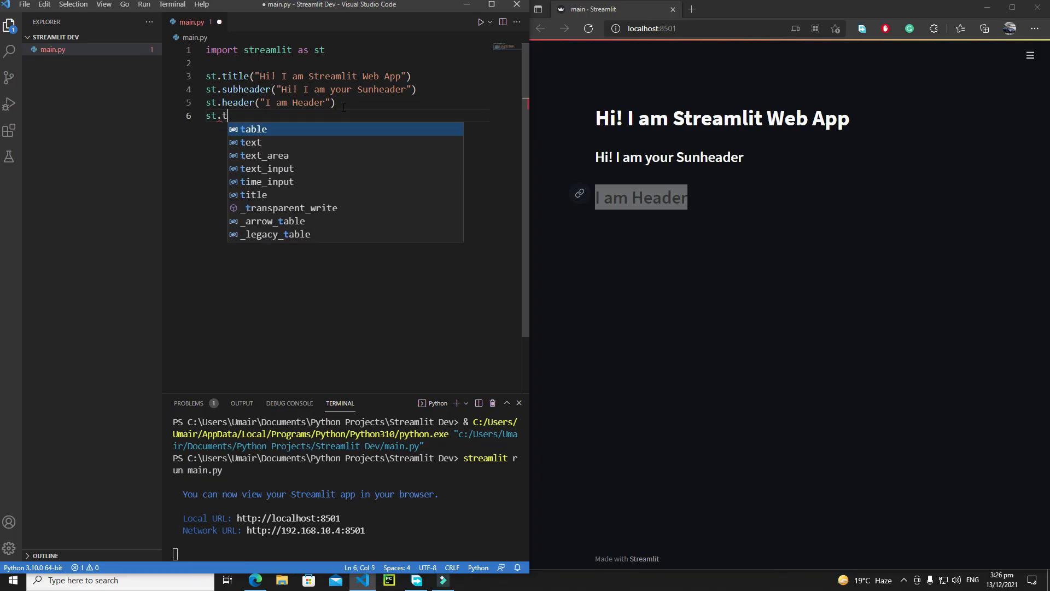
type("ext()")
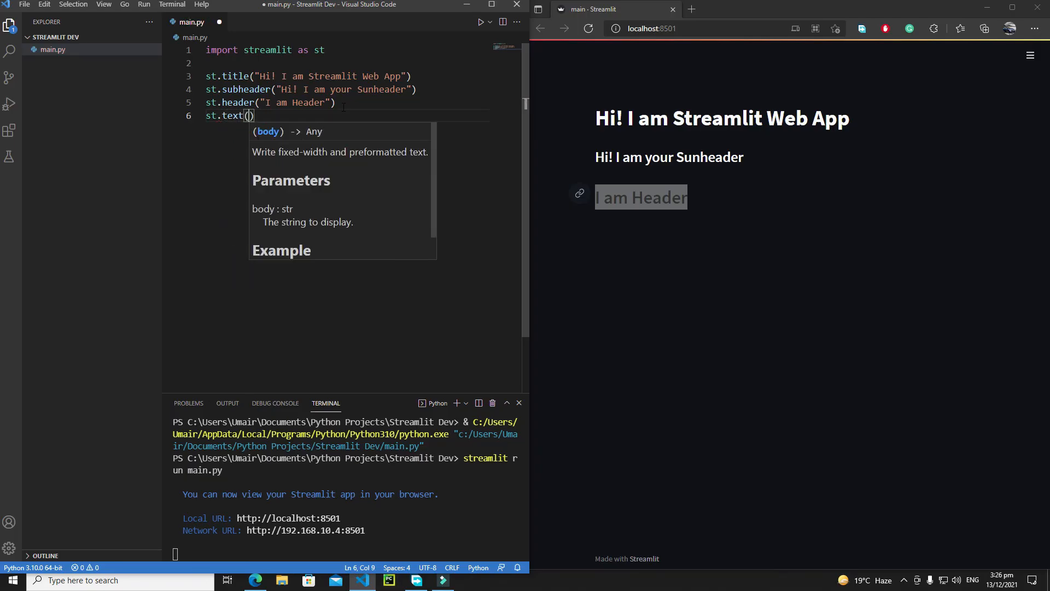
type("\"")
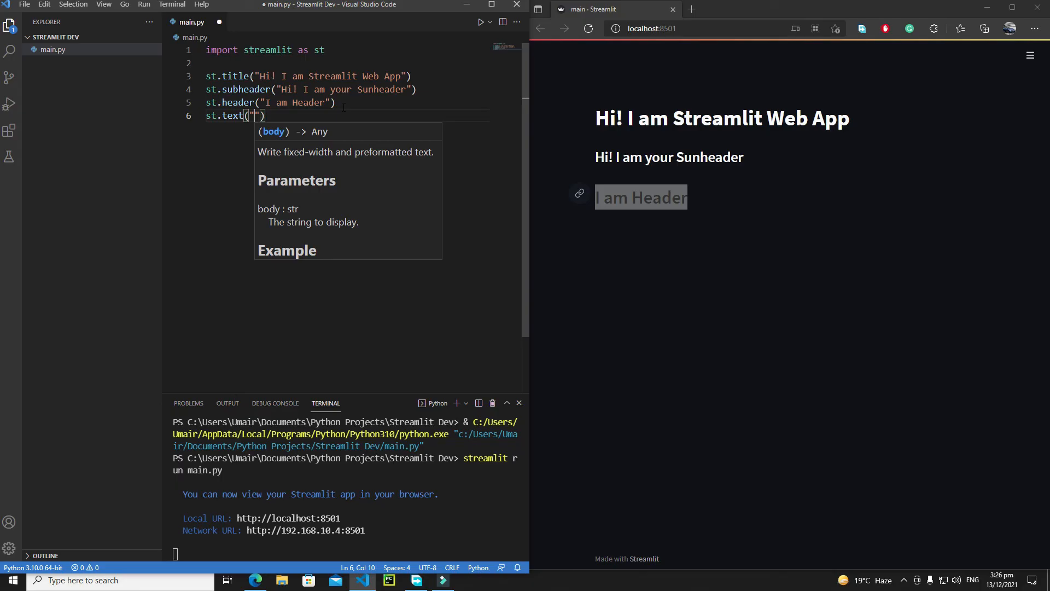
double_click(233, 115)
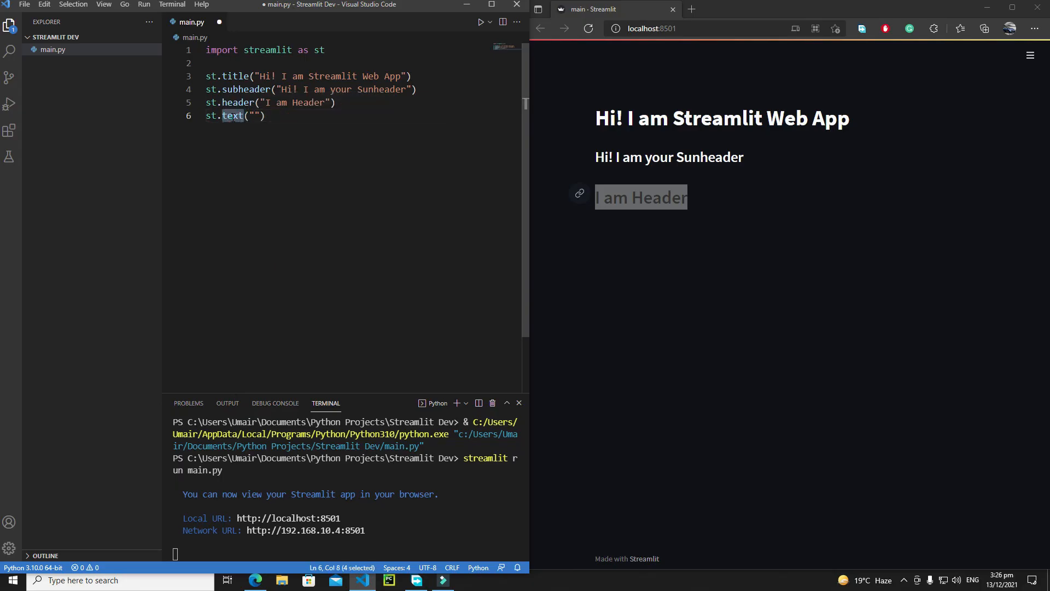
left_click(254, 115)
type("Hi")
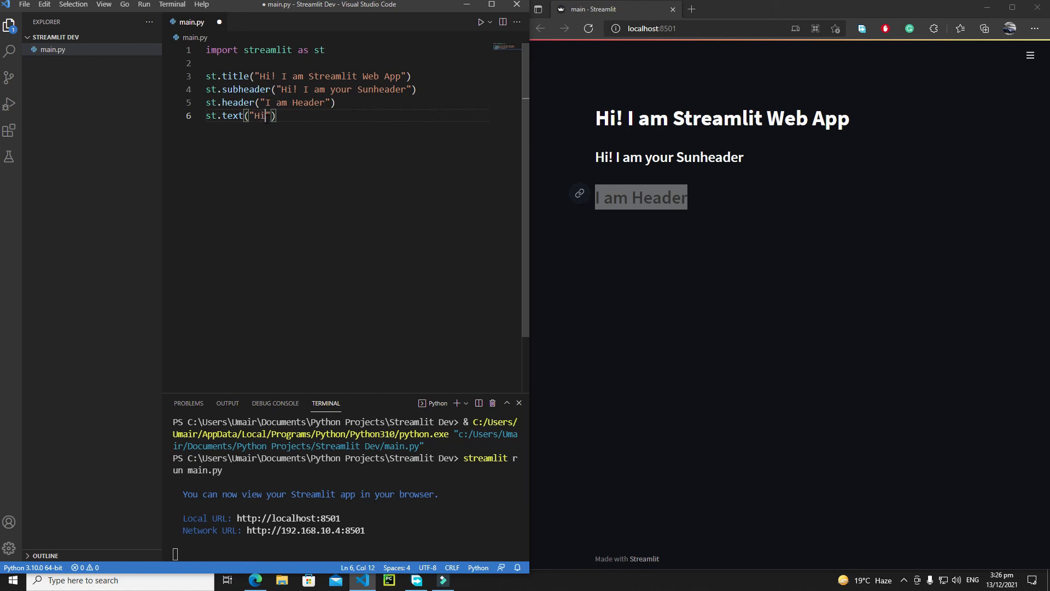
Fill in 'Hi I am text function and programmers uses me inplace of paragraph tag', save, and highlight it in the browser
type("I am")
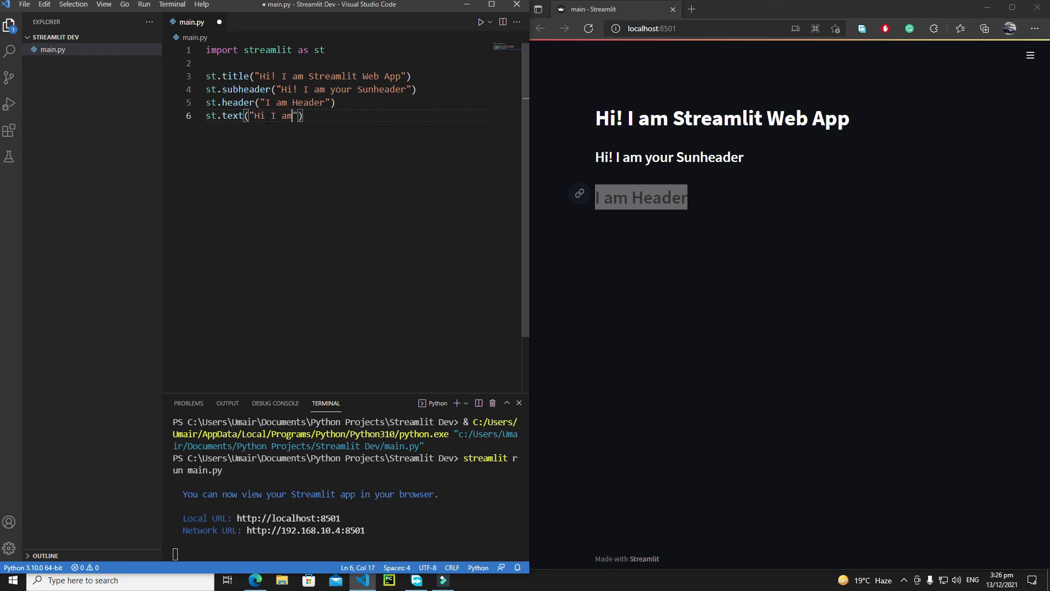
type("text fu")
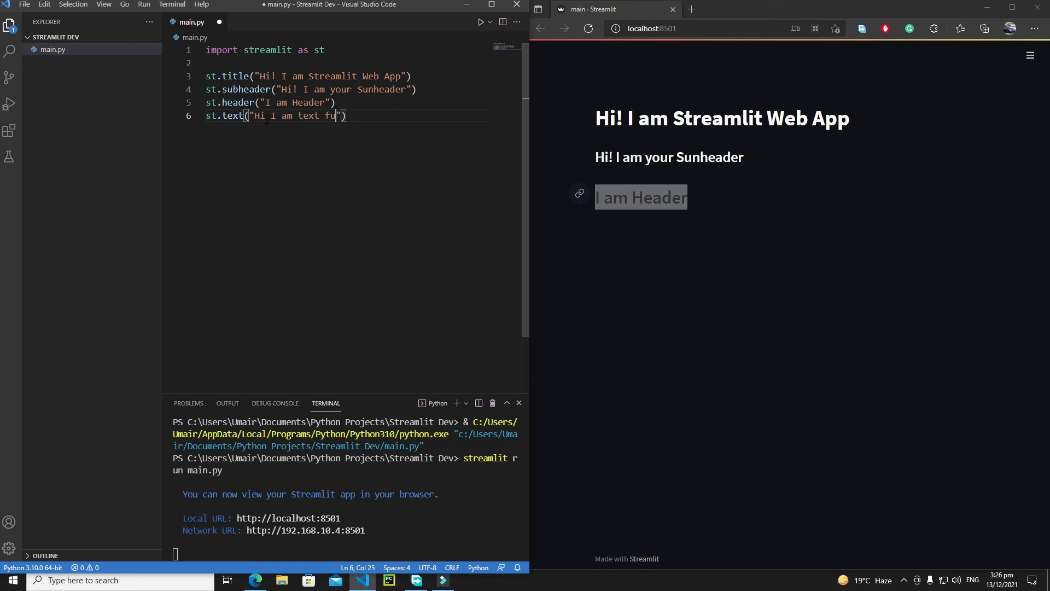
type("nction and programmers")
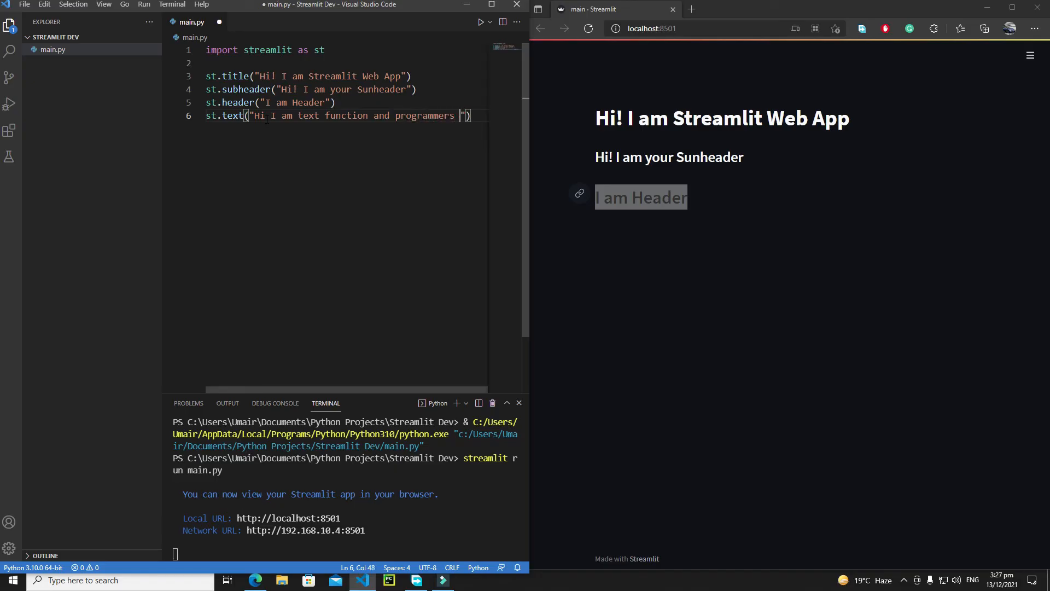
type("uses ,m")
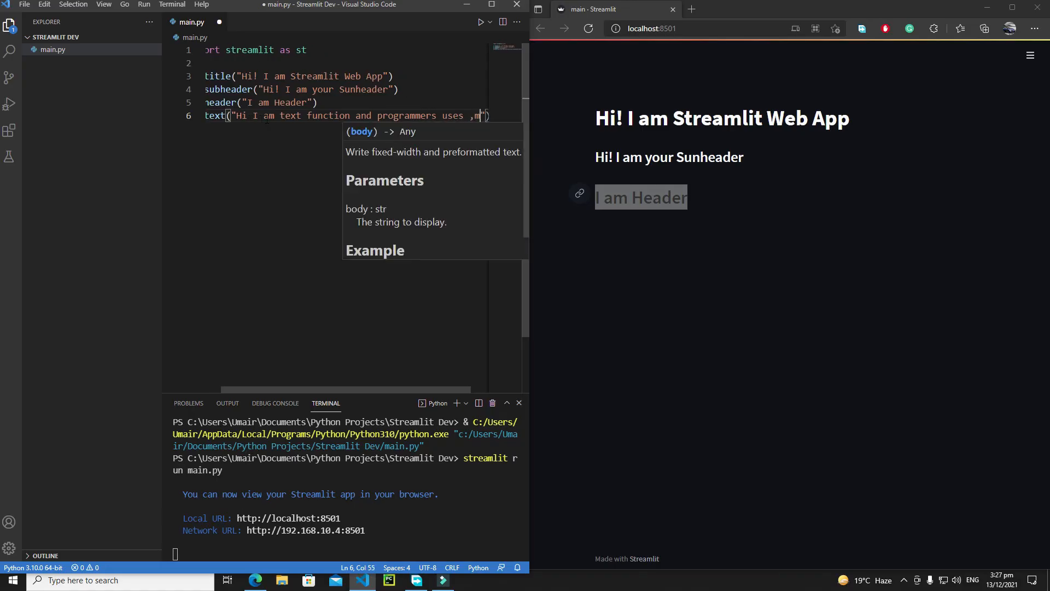
type("e")
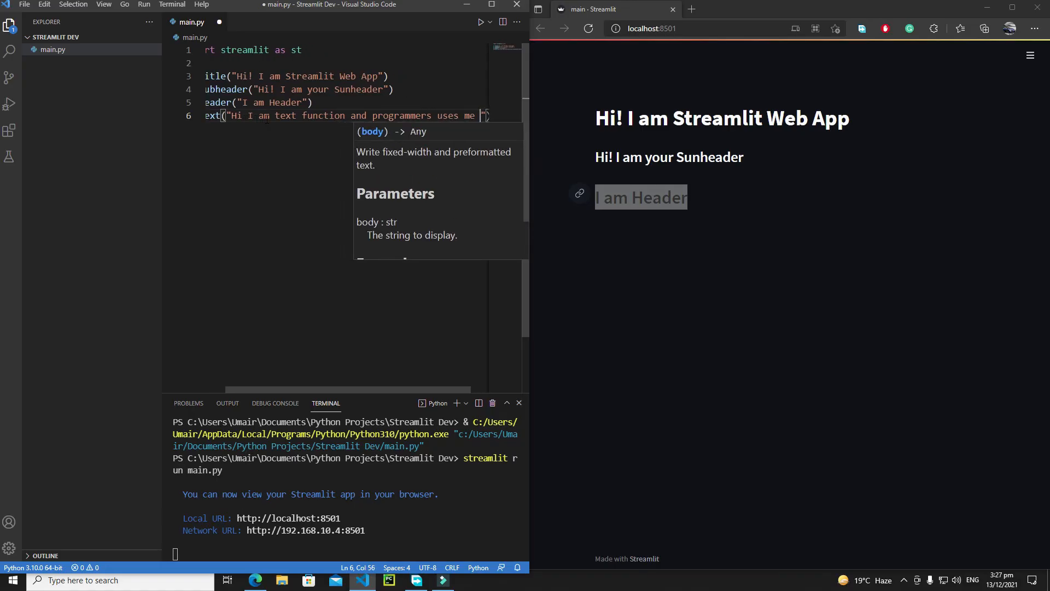
type("inplace of")
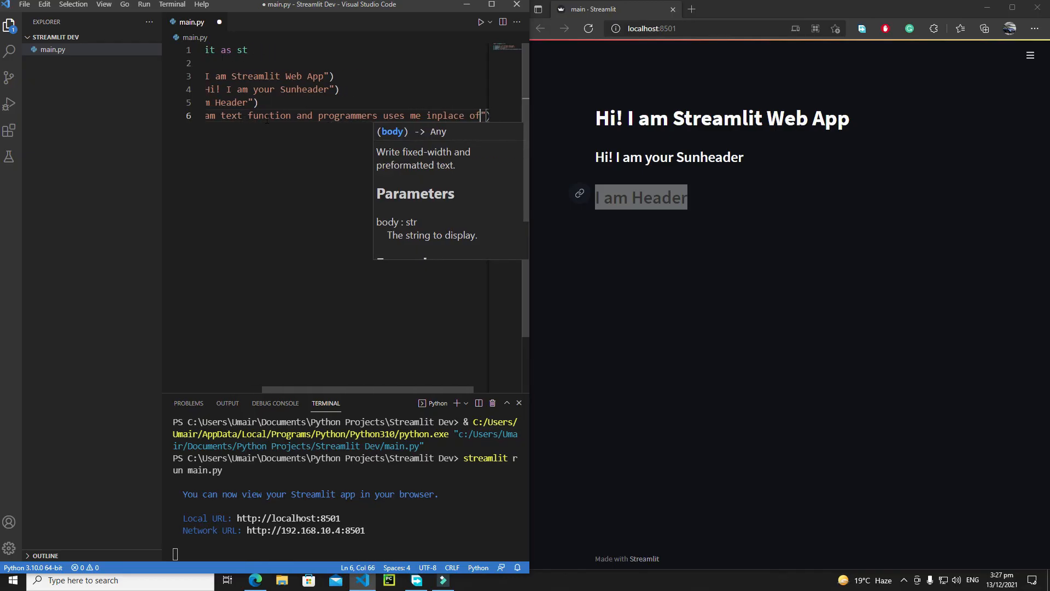
type("paragraph")
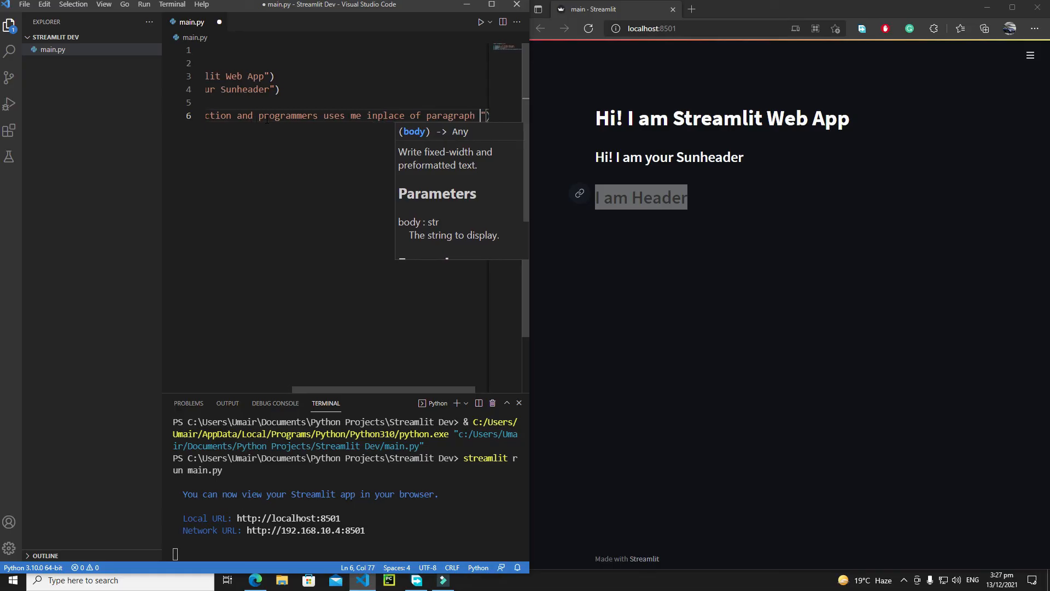
type("tag")
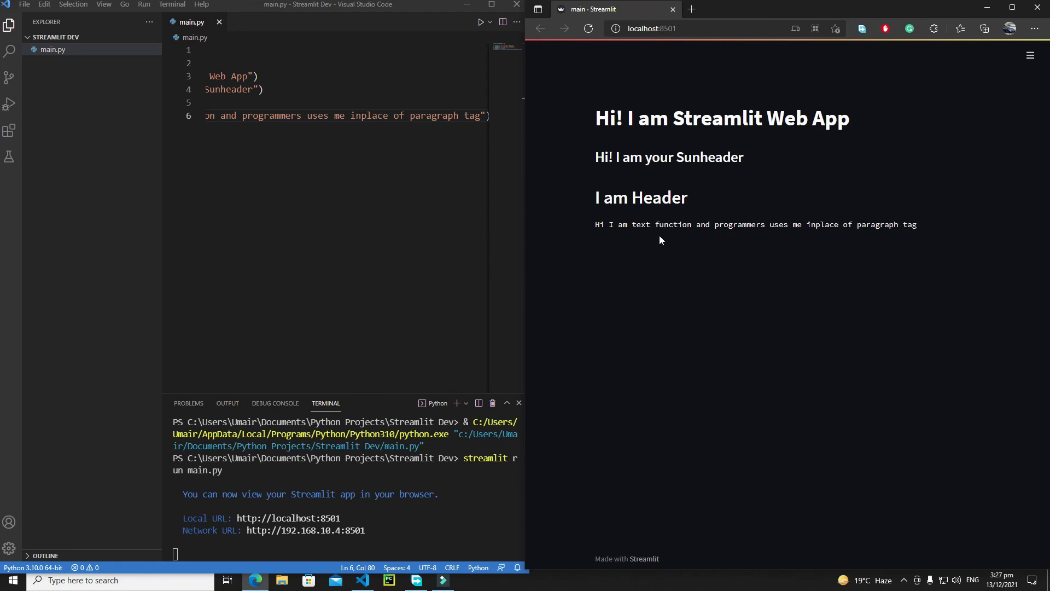
double_click(744, 224)
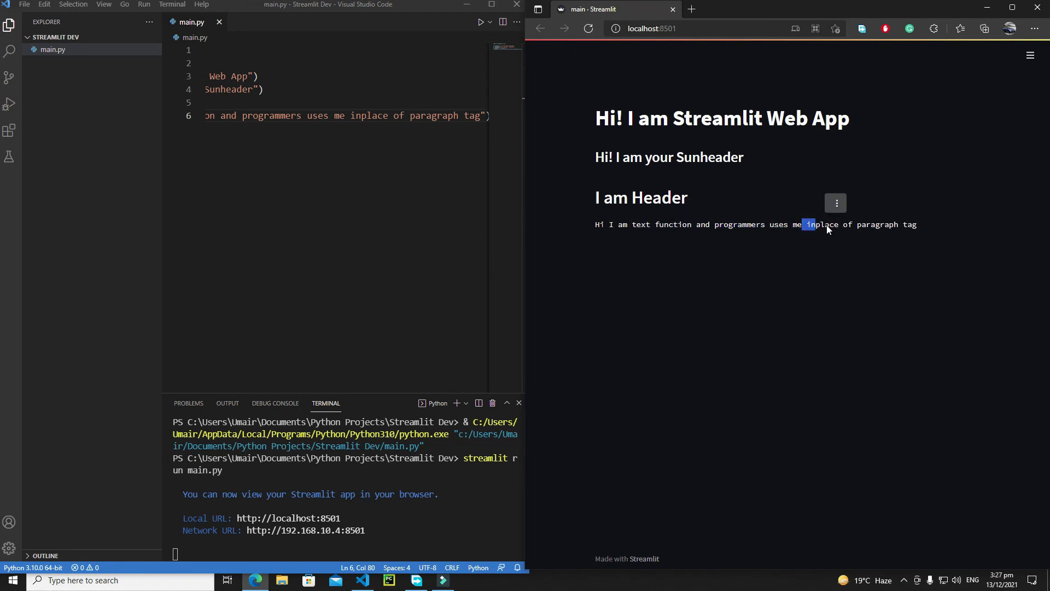
left_click_drag(811, 224, 914, 224)
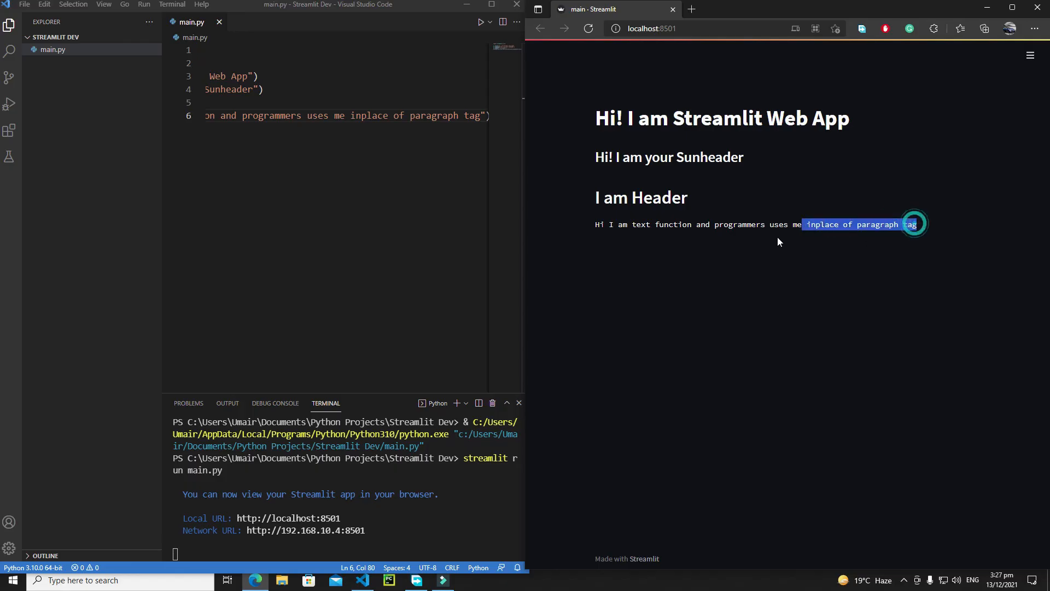